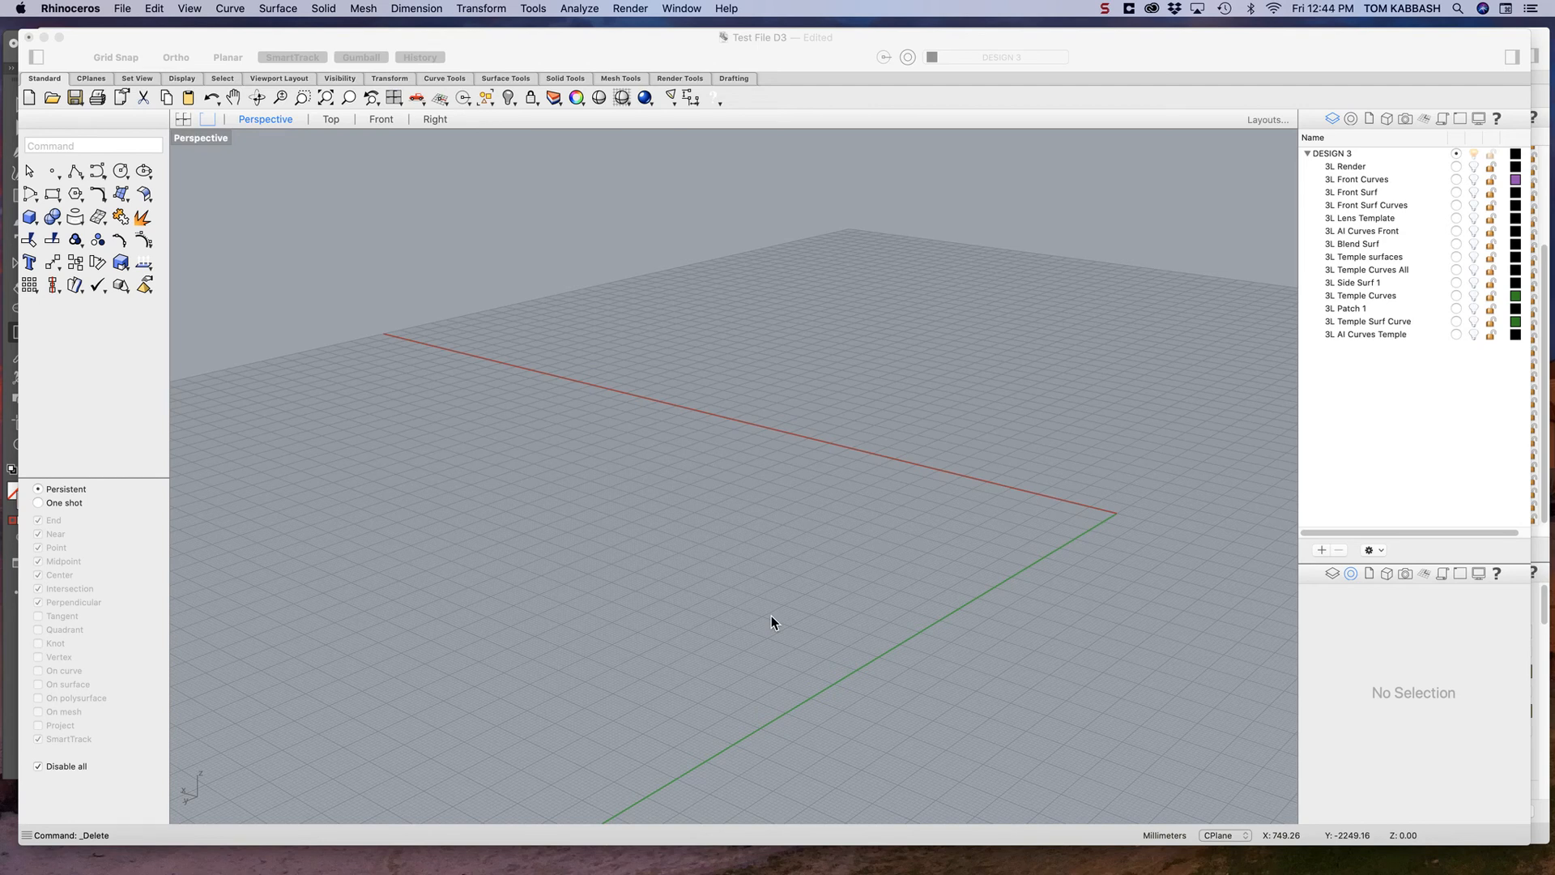
pyautogui.moveTo(779, 616)
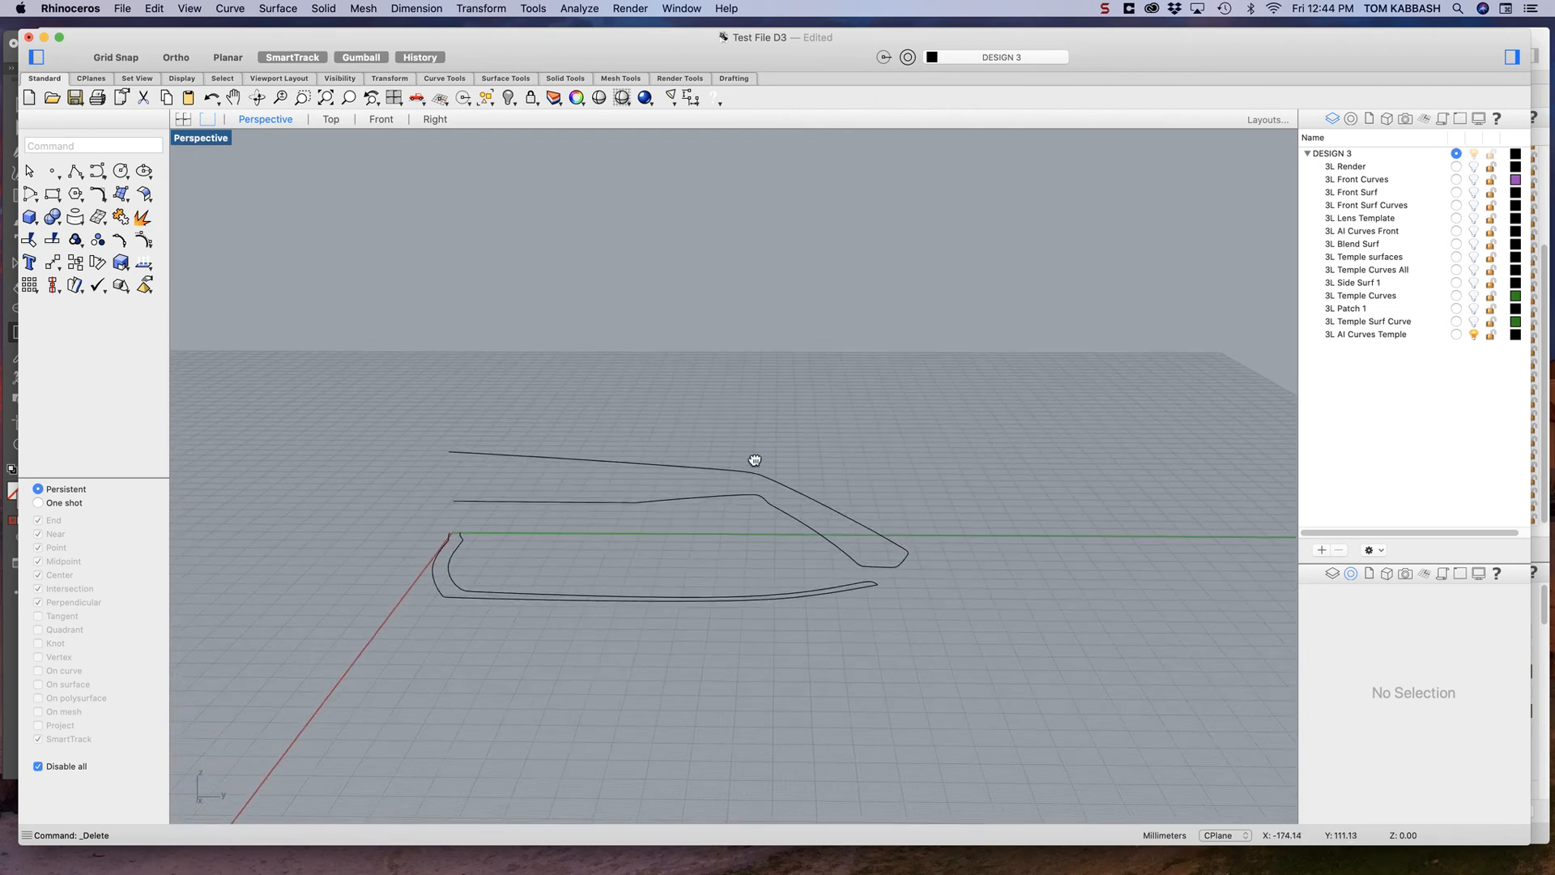
# Step: Orbit the Perspective view to face the Design 3 temple outline curves
pyautogui.moveTo(754, 459); pyautogui.dragTo(702, 557)
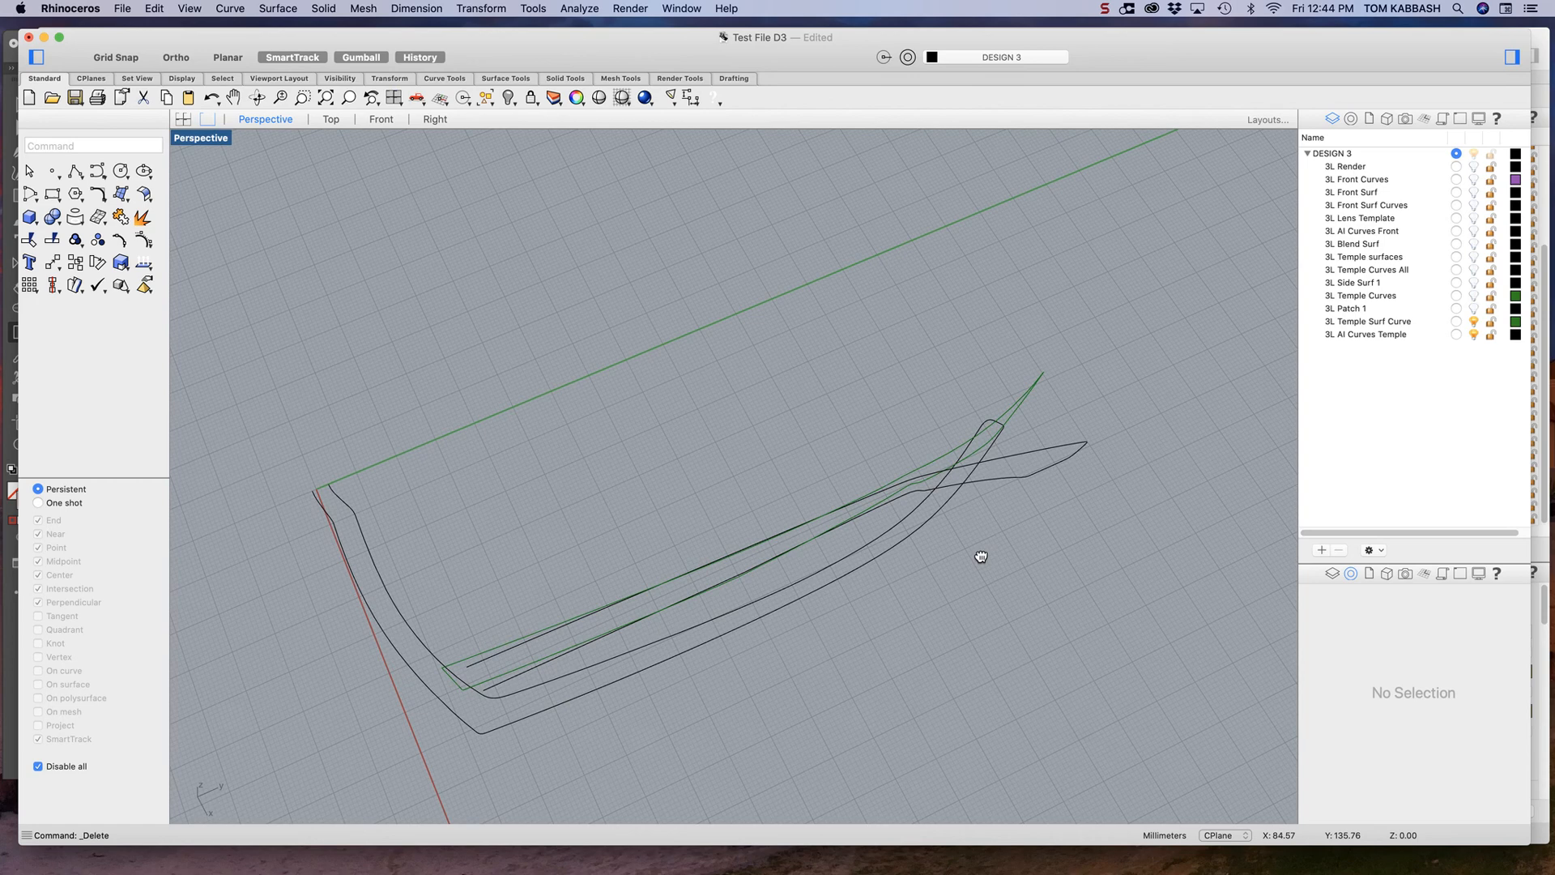
pyautogui.moveTo(980, 556); pyautogui.dragTo(838, 544)
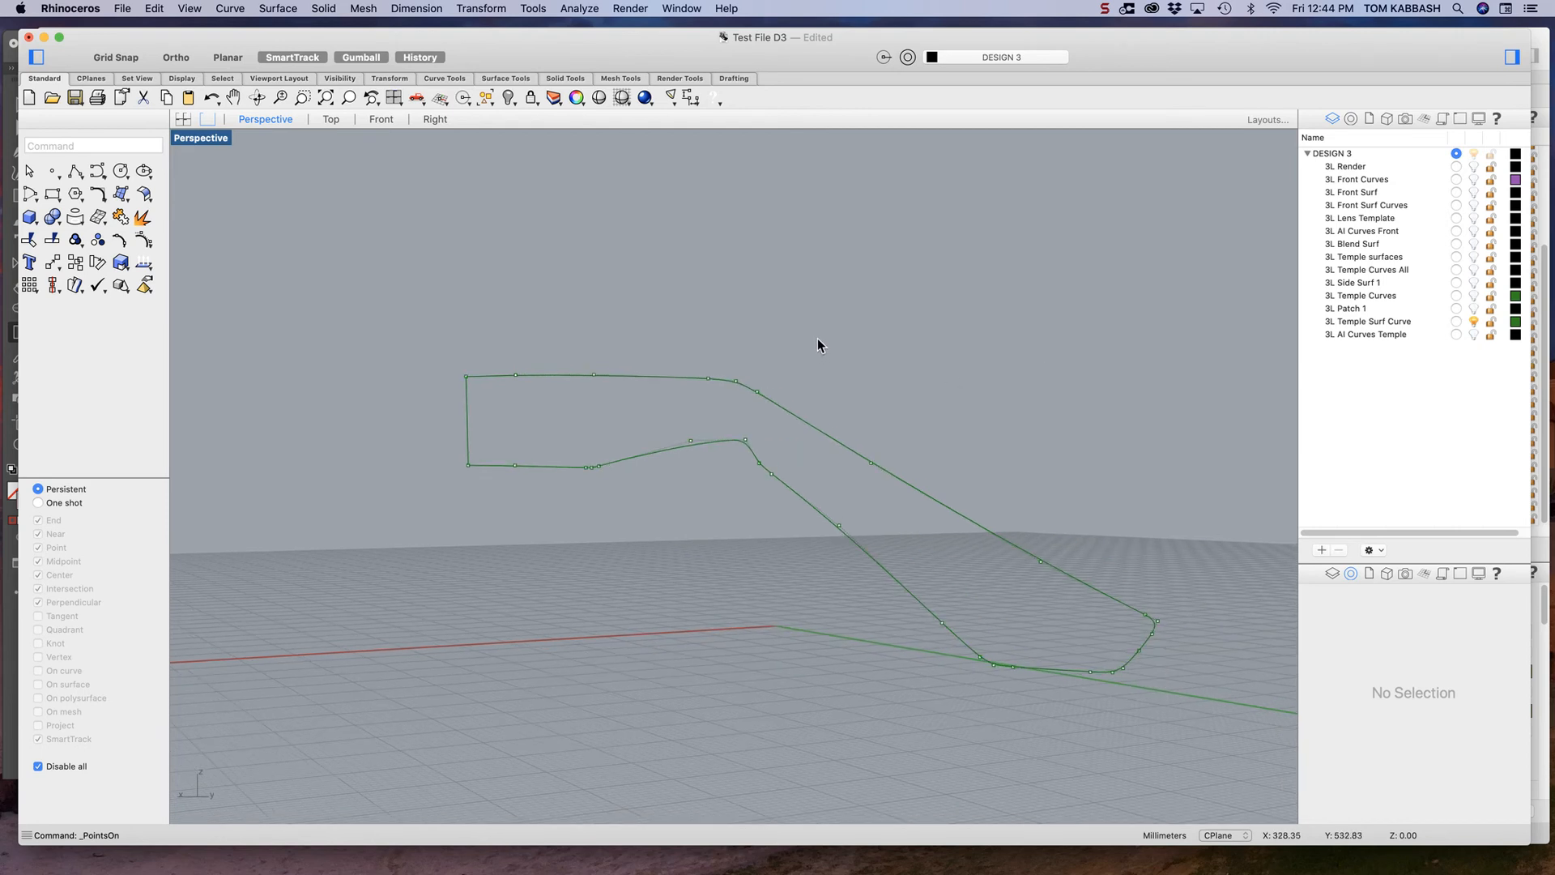
pyautogui.moveTo(1468, 323)
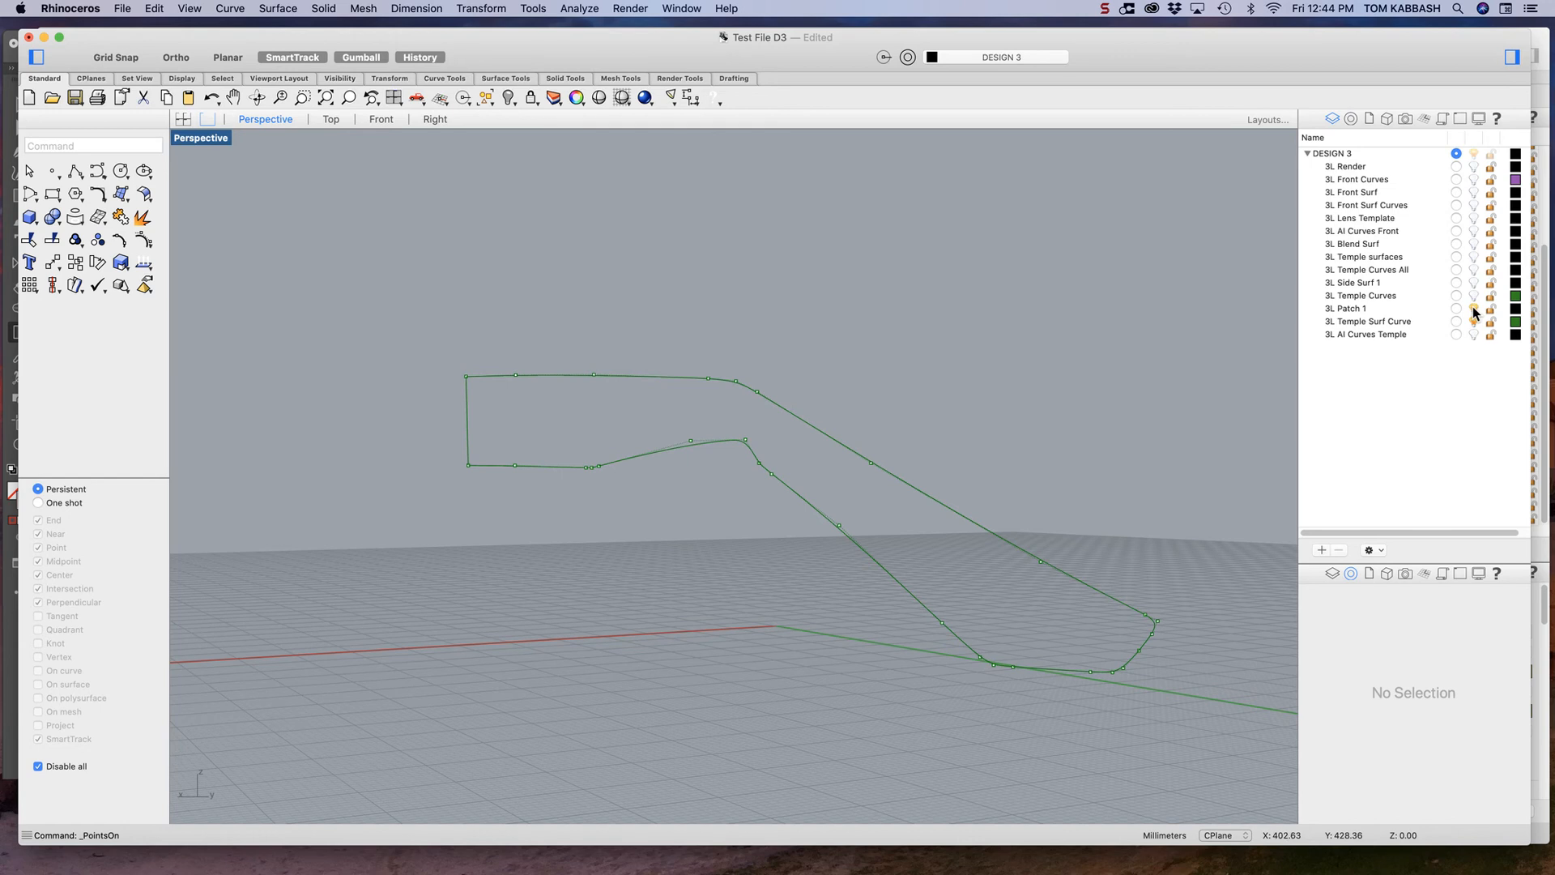
# Step: Turn on the Patch 1 layer and orbit around the temple arm patch
pyautogui.click(1476, 309)
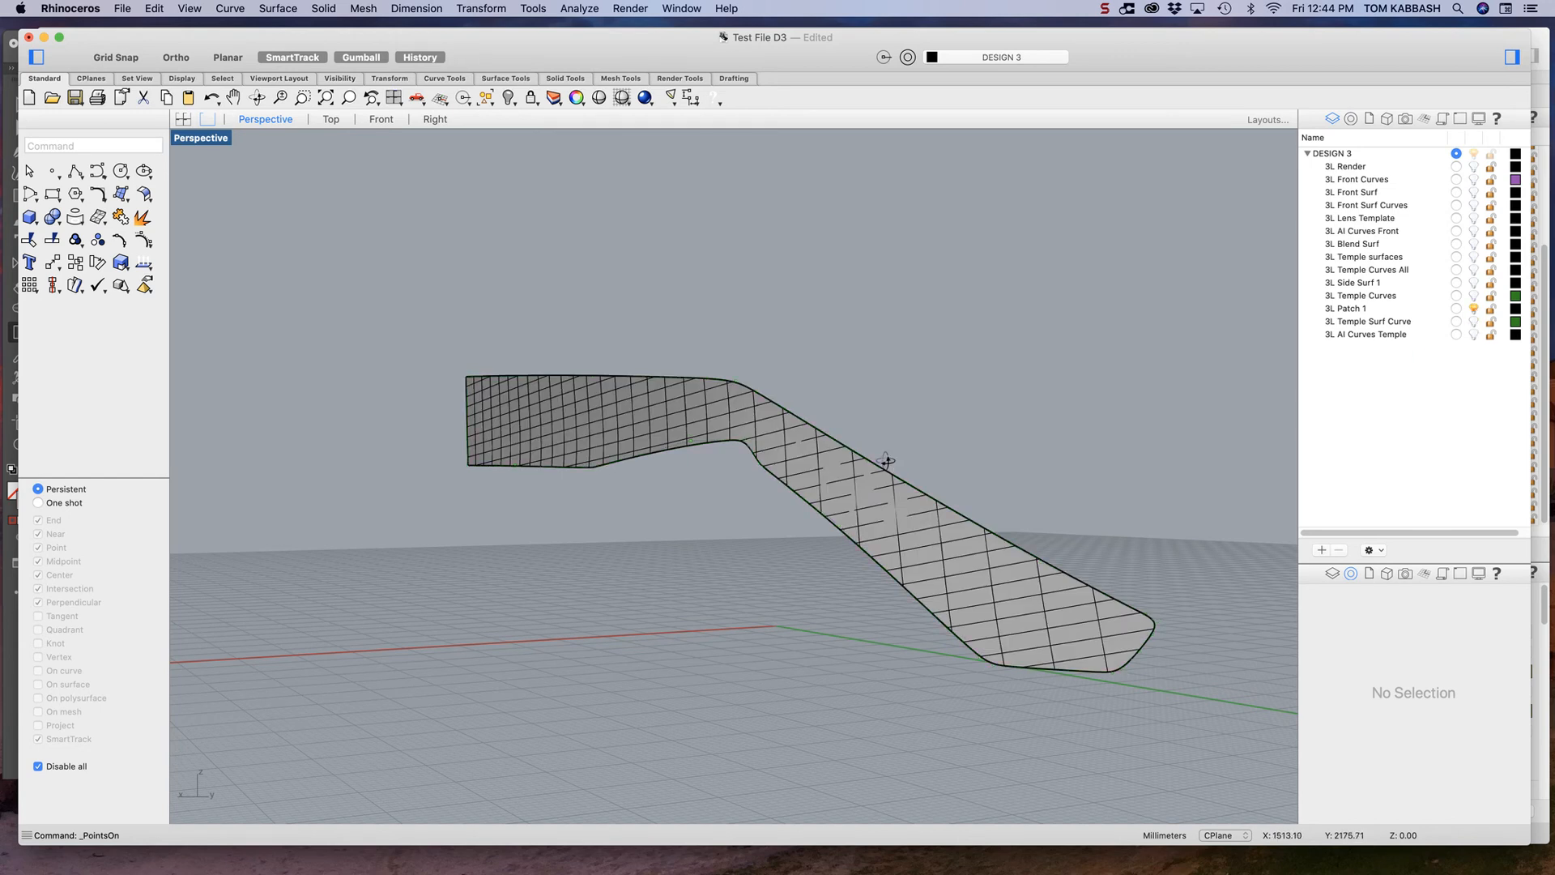
pyautogui.moveTo(883, 461); pyautogui.dragTo(720, 446)
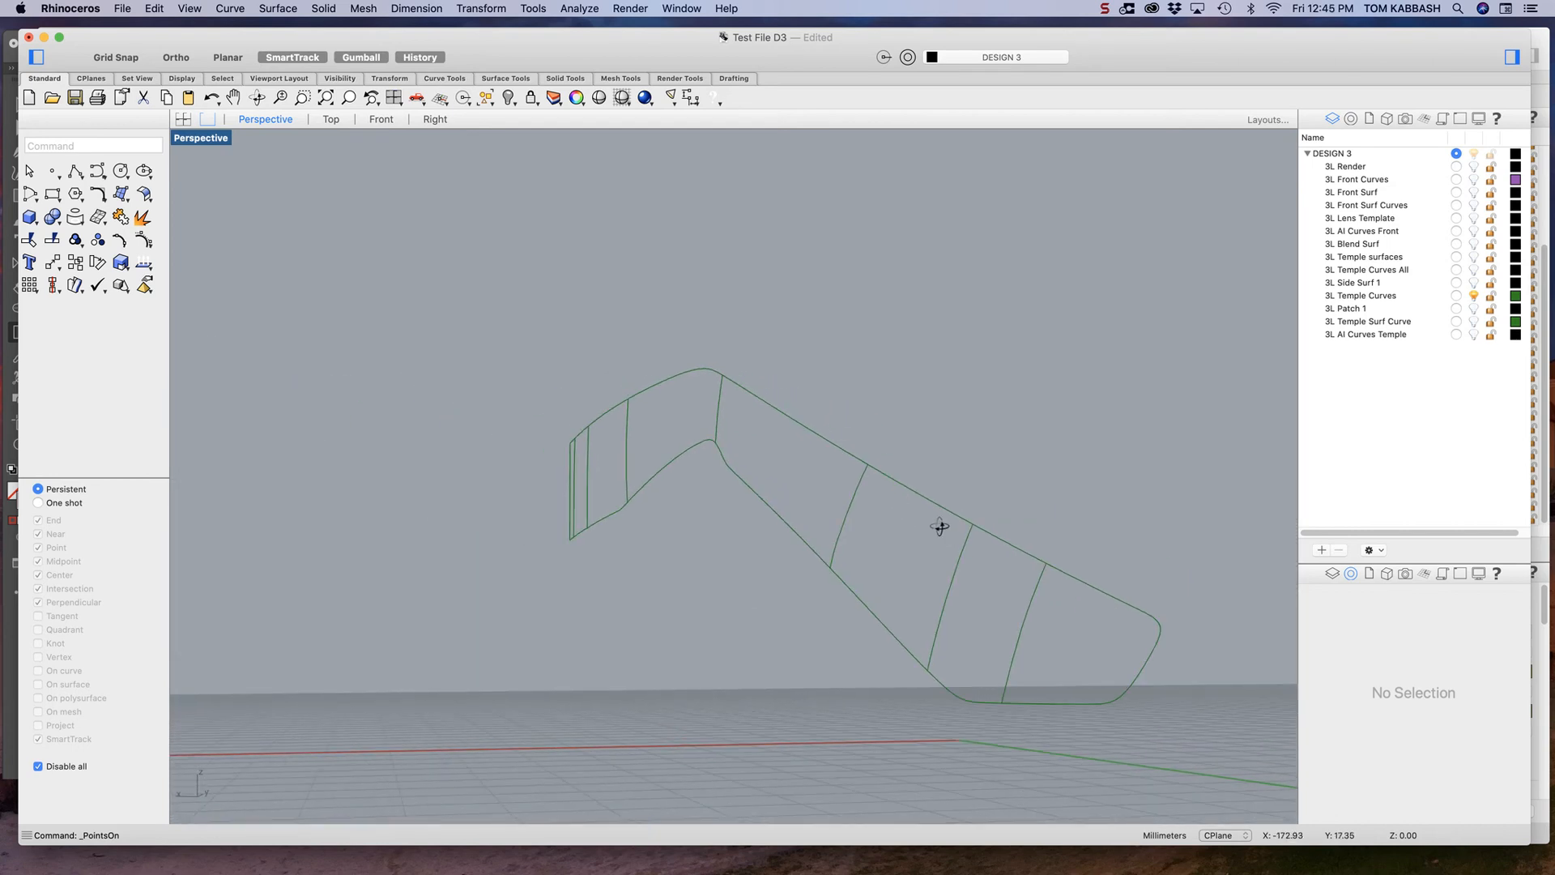
# Step: Orbit along the Side Surf 1 temple surface, then view the Patch 1 temple patch again
pyautogui.moveTo(940, 527); pyautogui.dragTo(645, 381)
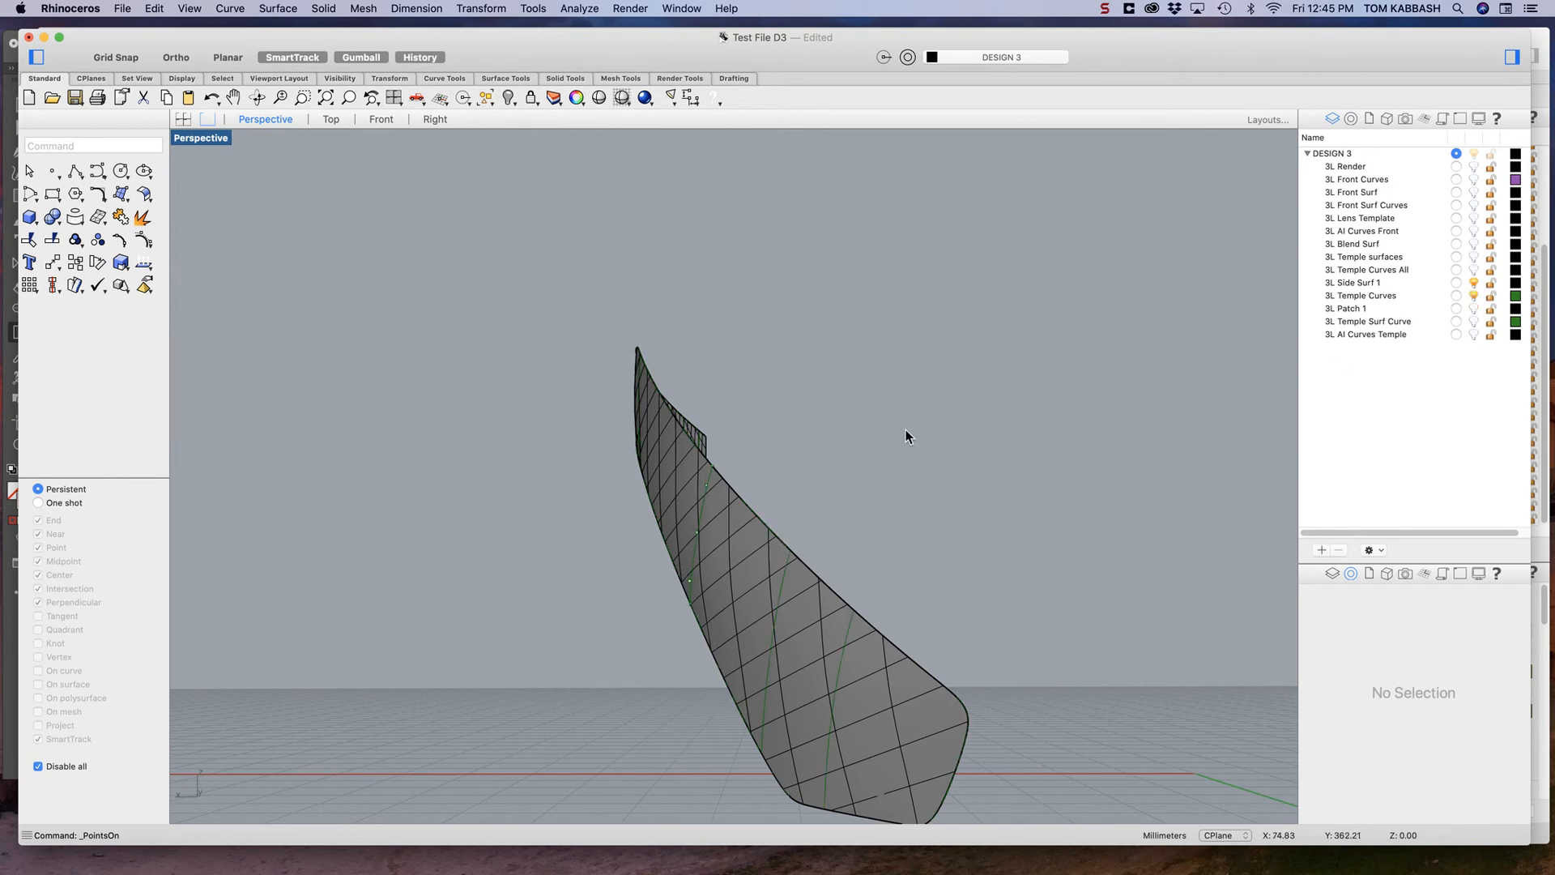
pyautogui.moveTo(905, 437); pyautogui.dragTo(813, 539)
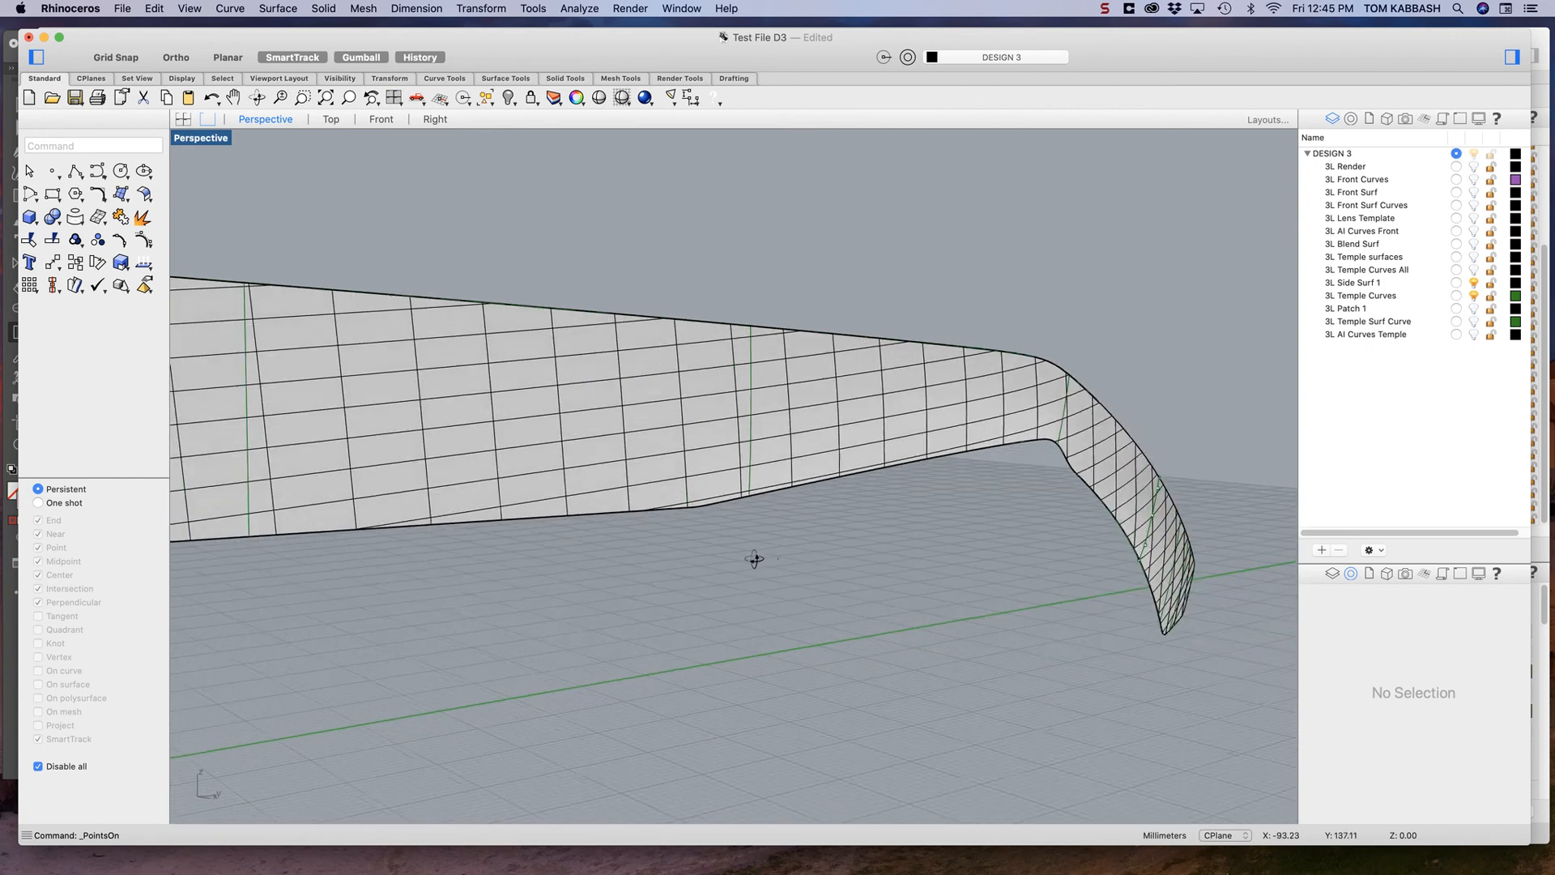
pyautogui.moveTo(754, 558); pyautogui.dragTo(593, 529)
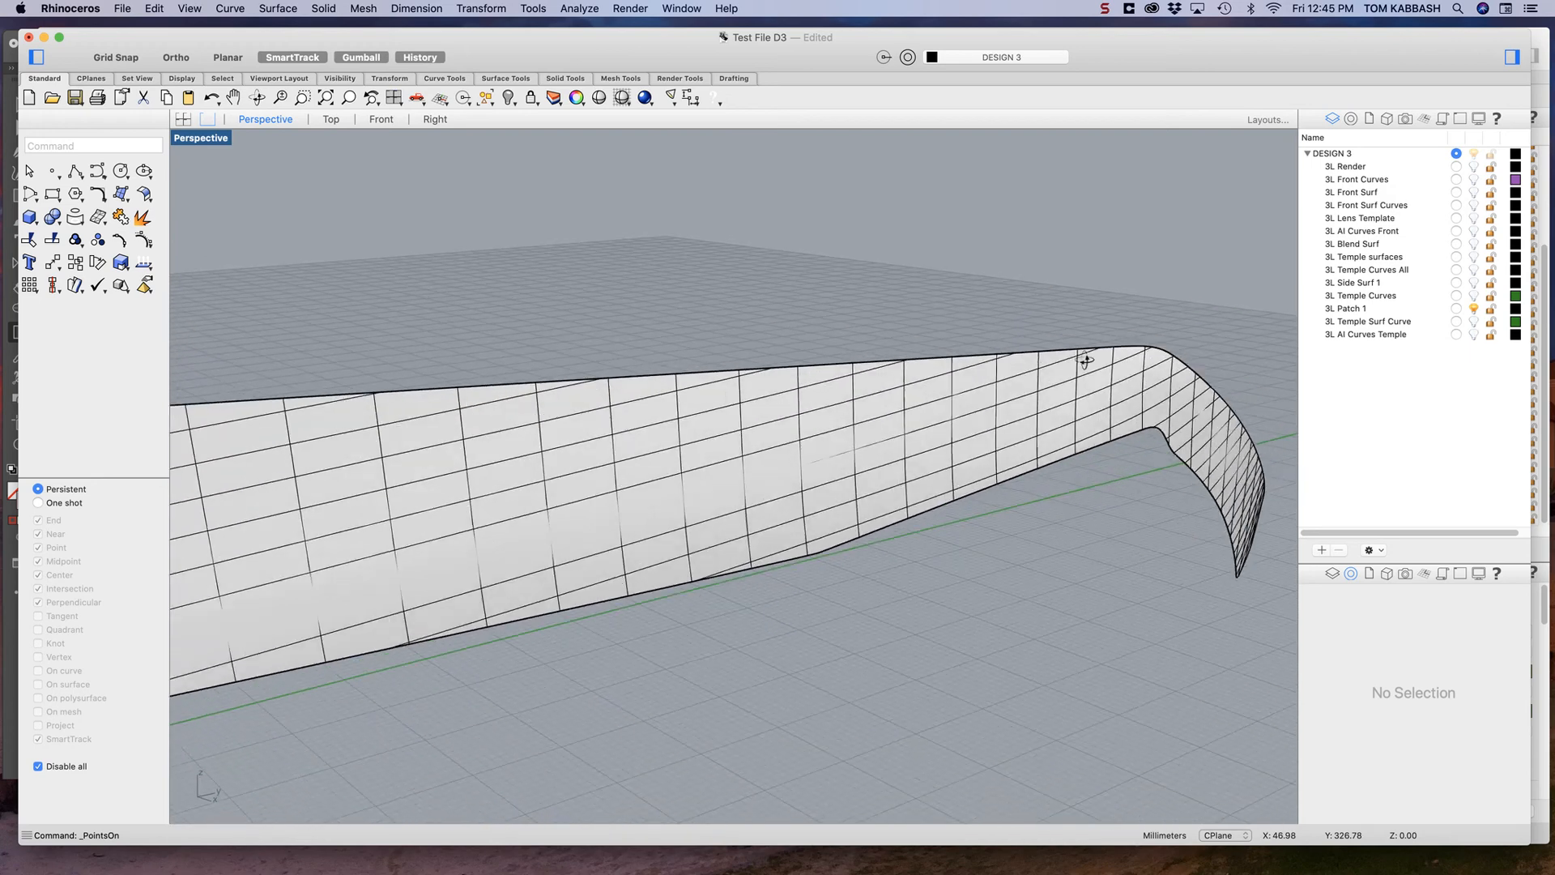
pyautogui.moveTo(1084, 360); pyautogui.dragTo(957, 357)
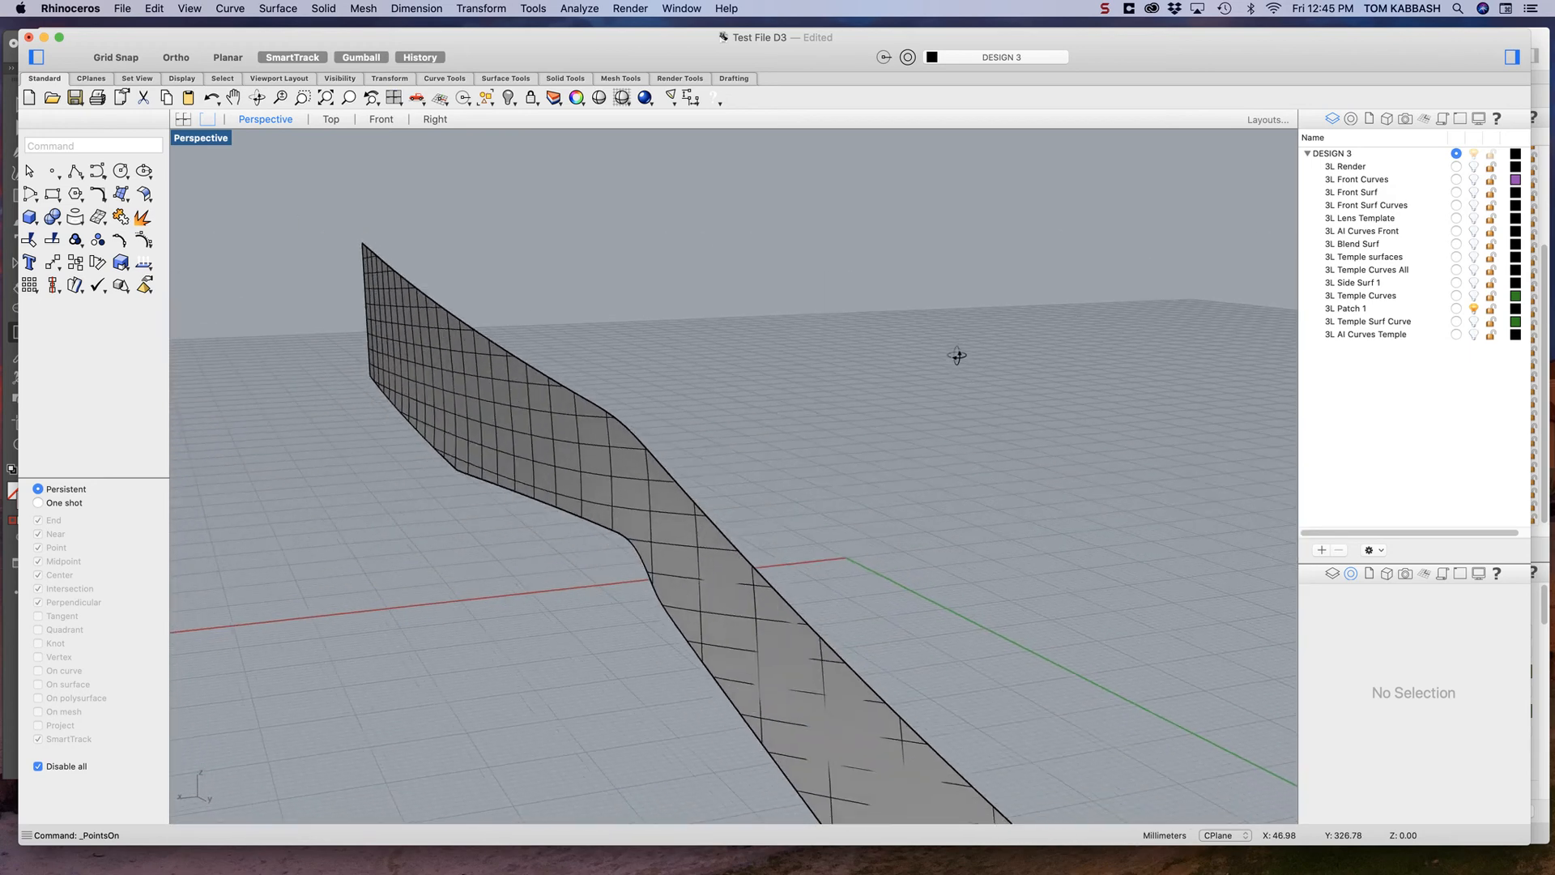
pyautogui.moveTo(957, 358); pyautogui.dragTo(876, 459)
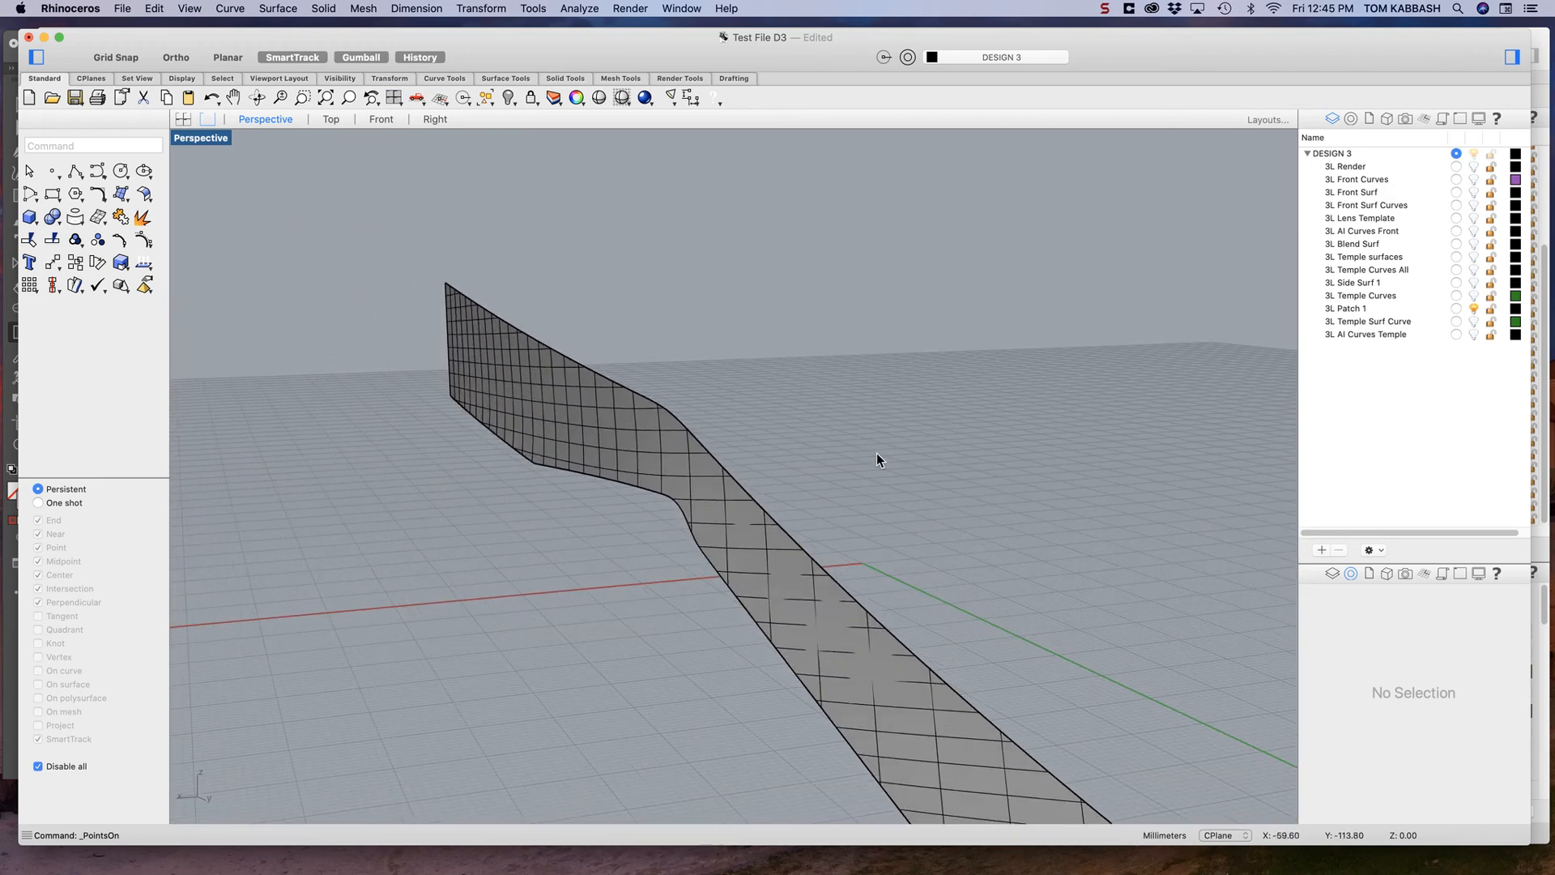
pyautogui.moveTo(981, 435)
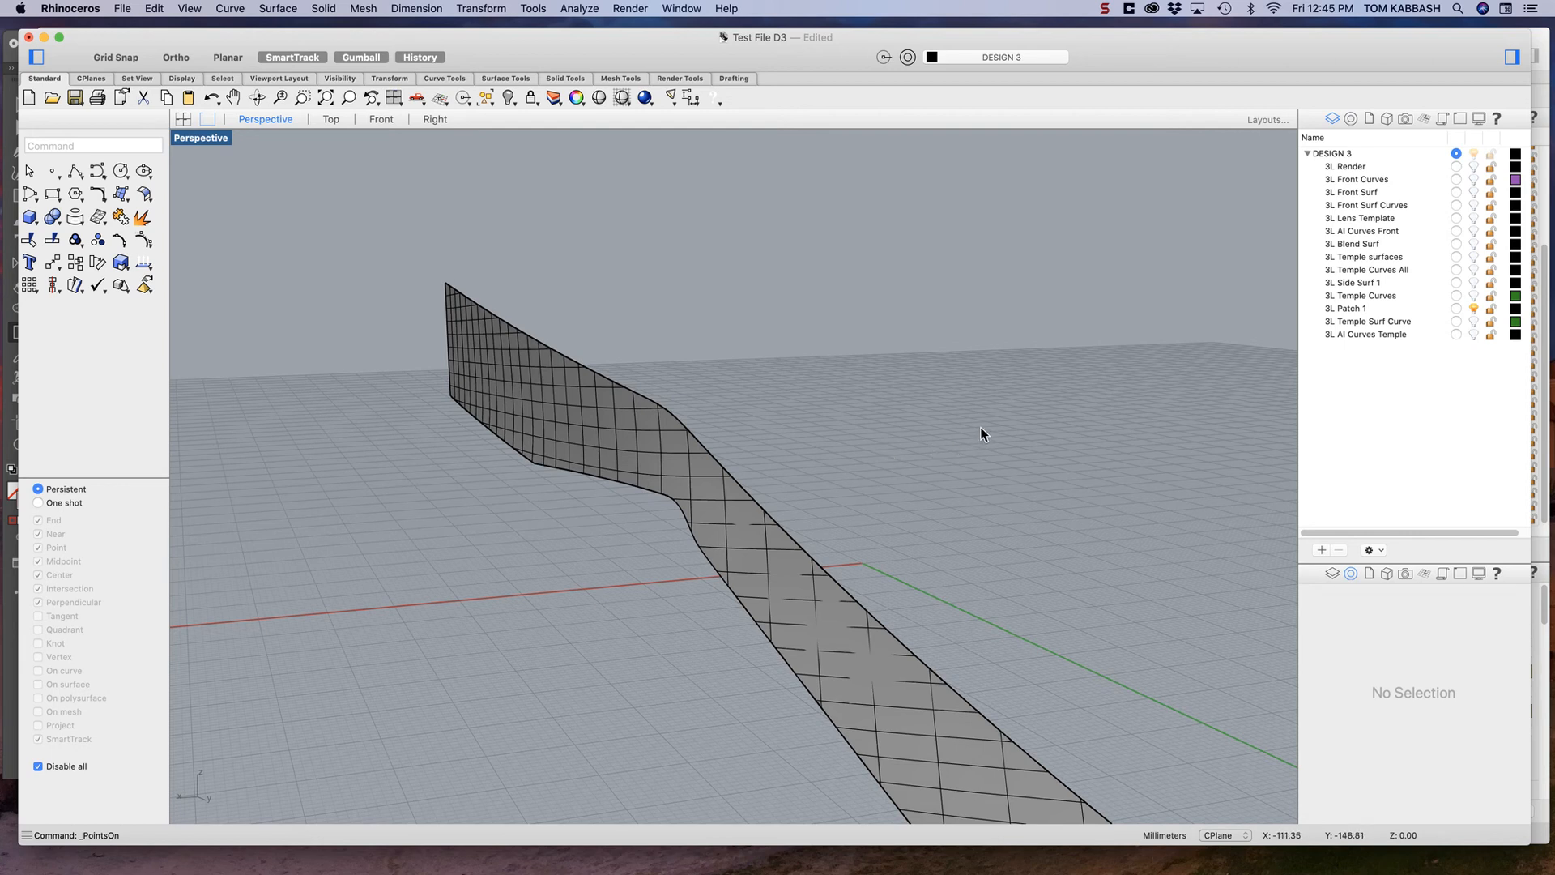
pyautogui.moveTo(981, 434)
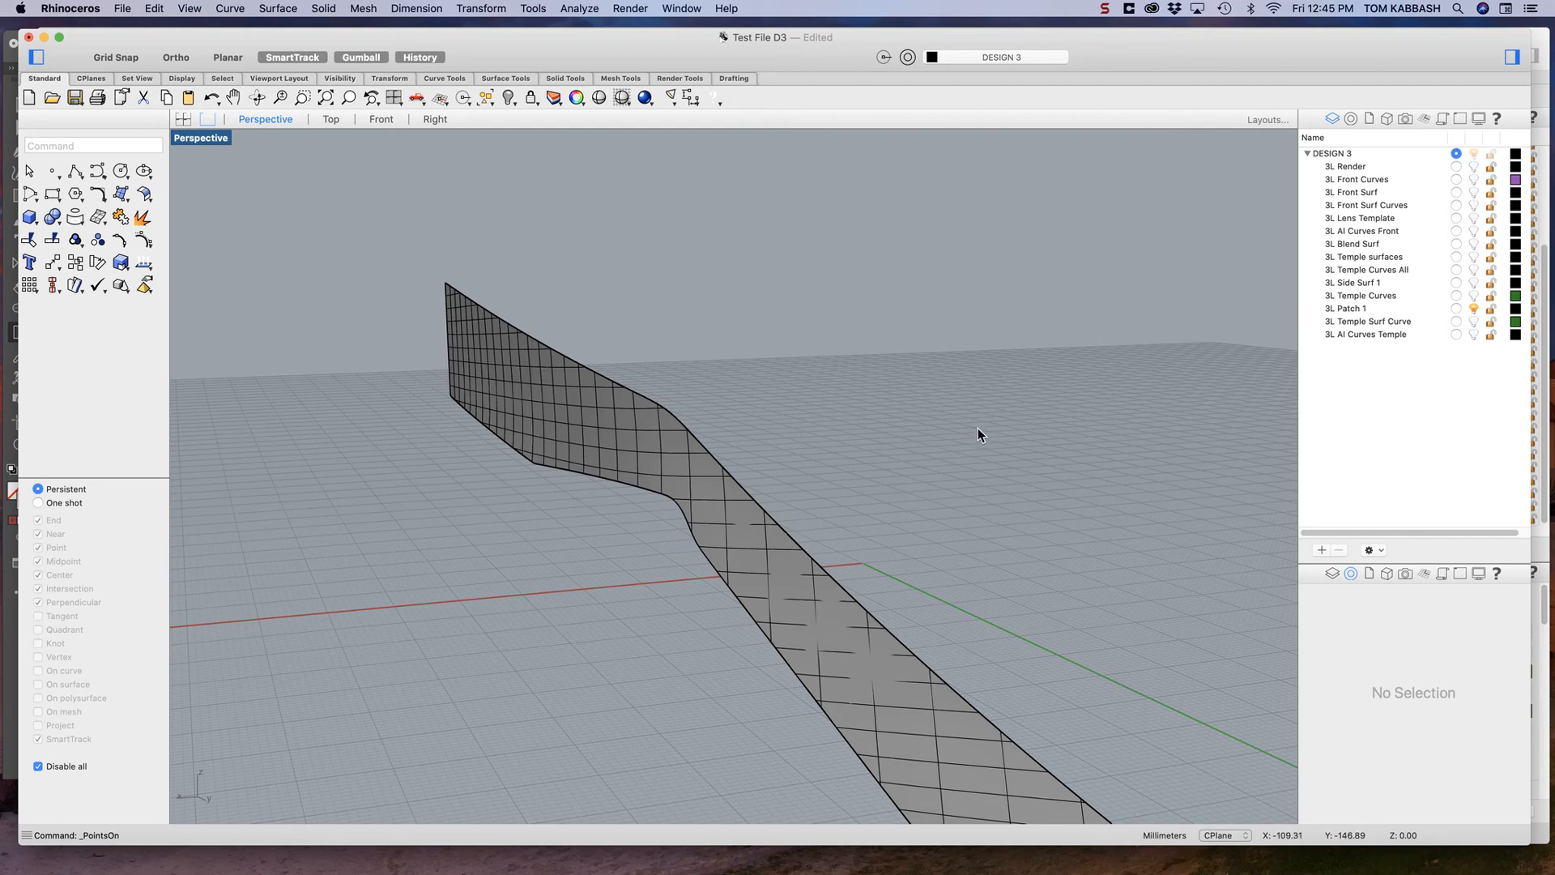
pyautogui.moveTo(853, 445)
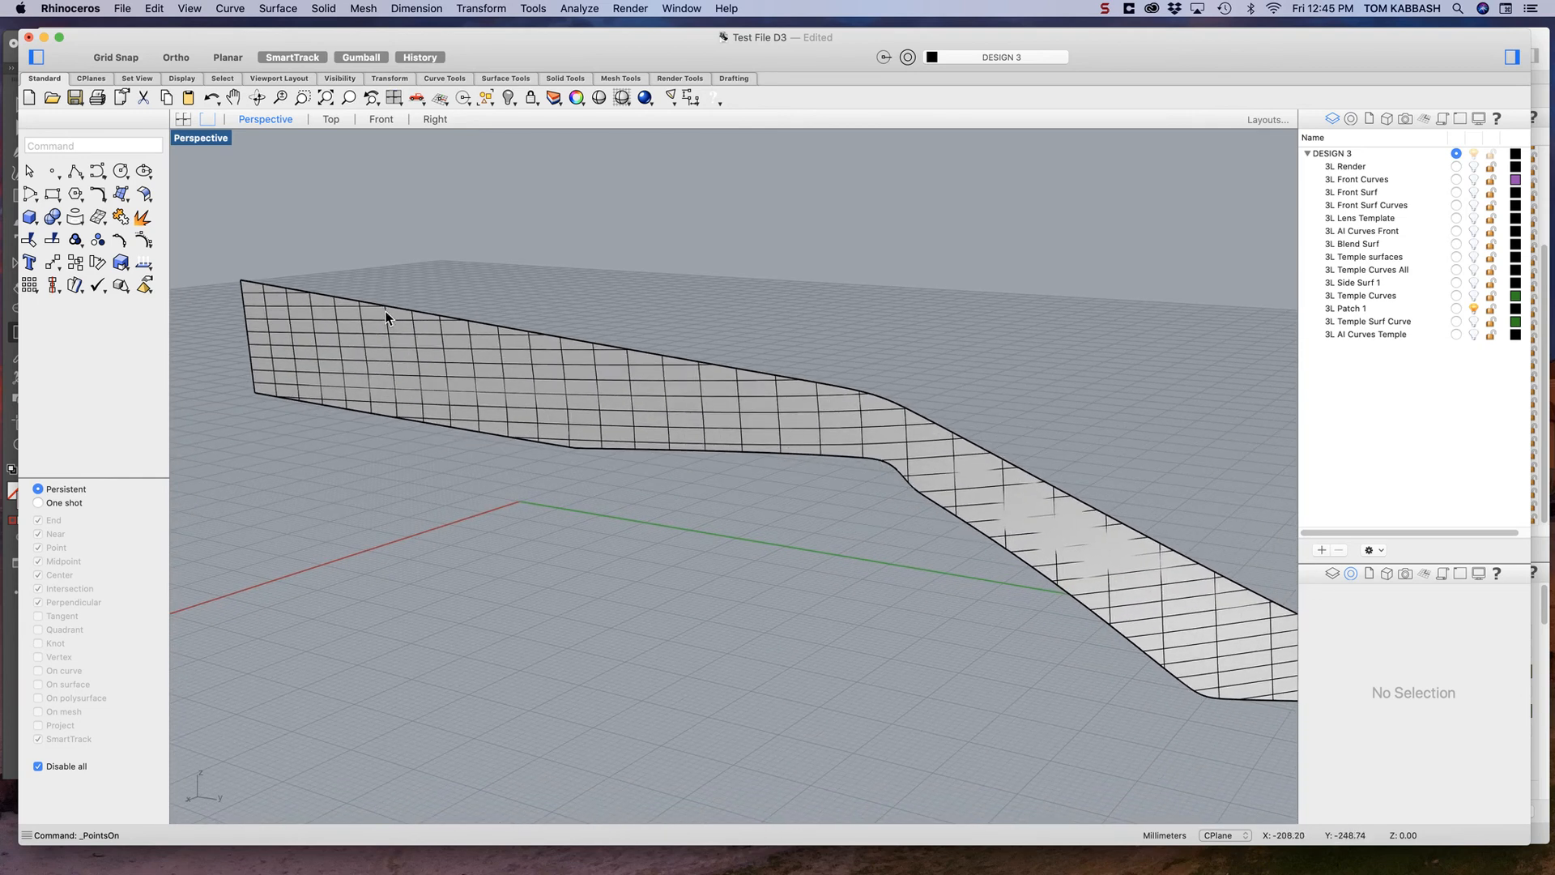
pyautogui.moveTo(865, 442)
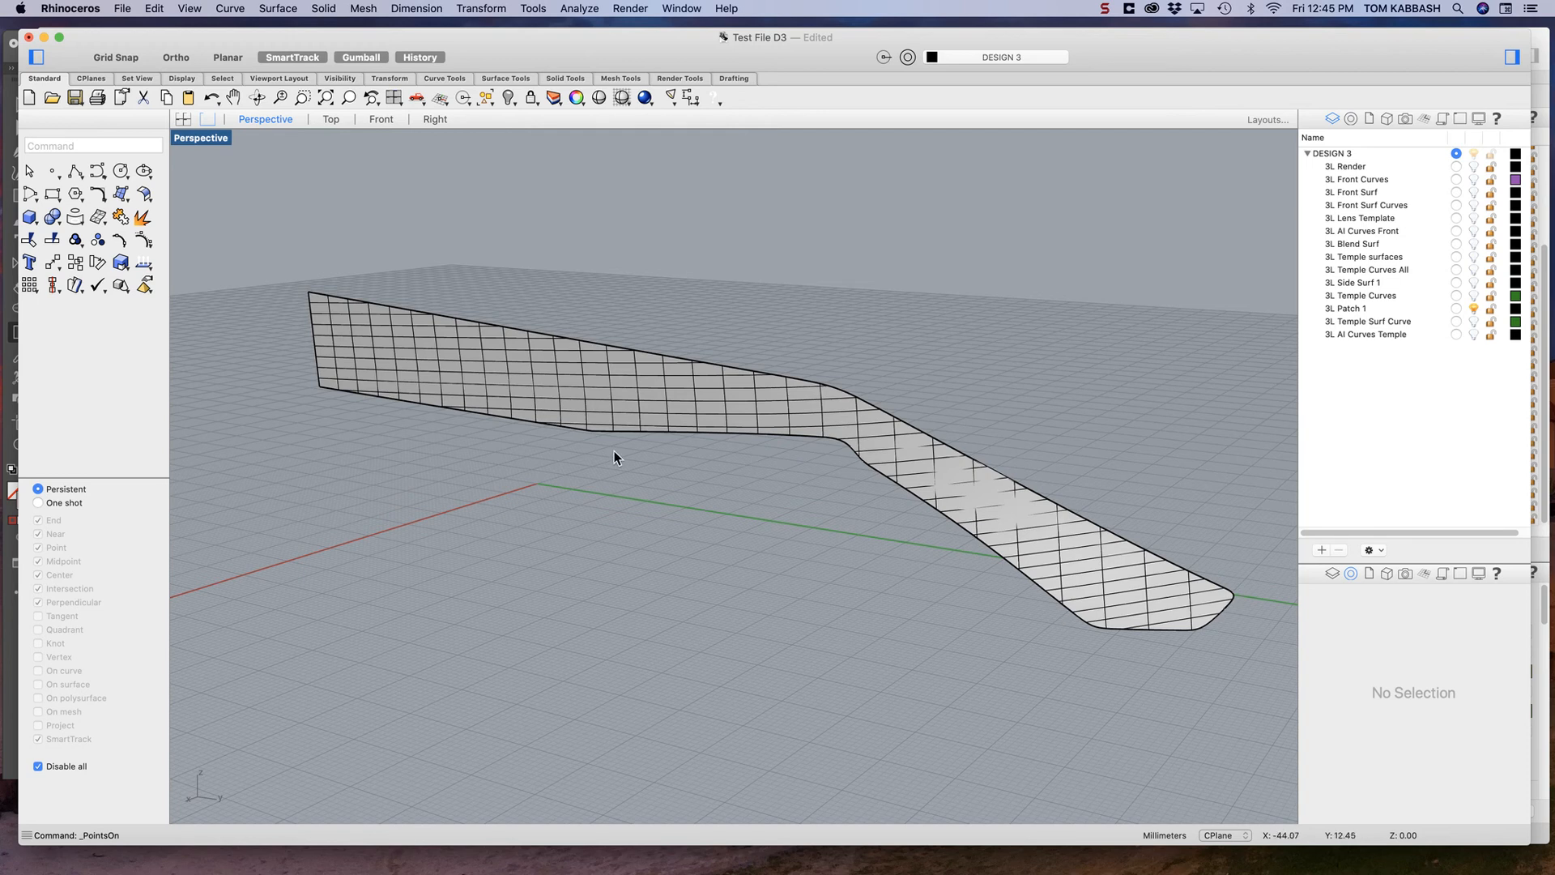
pyautogui.moveTo(650, 330)
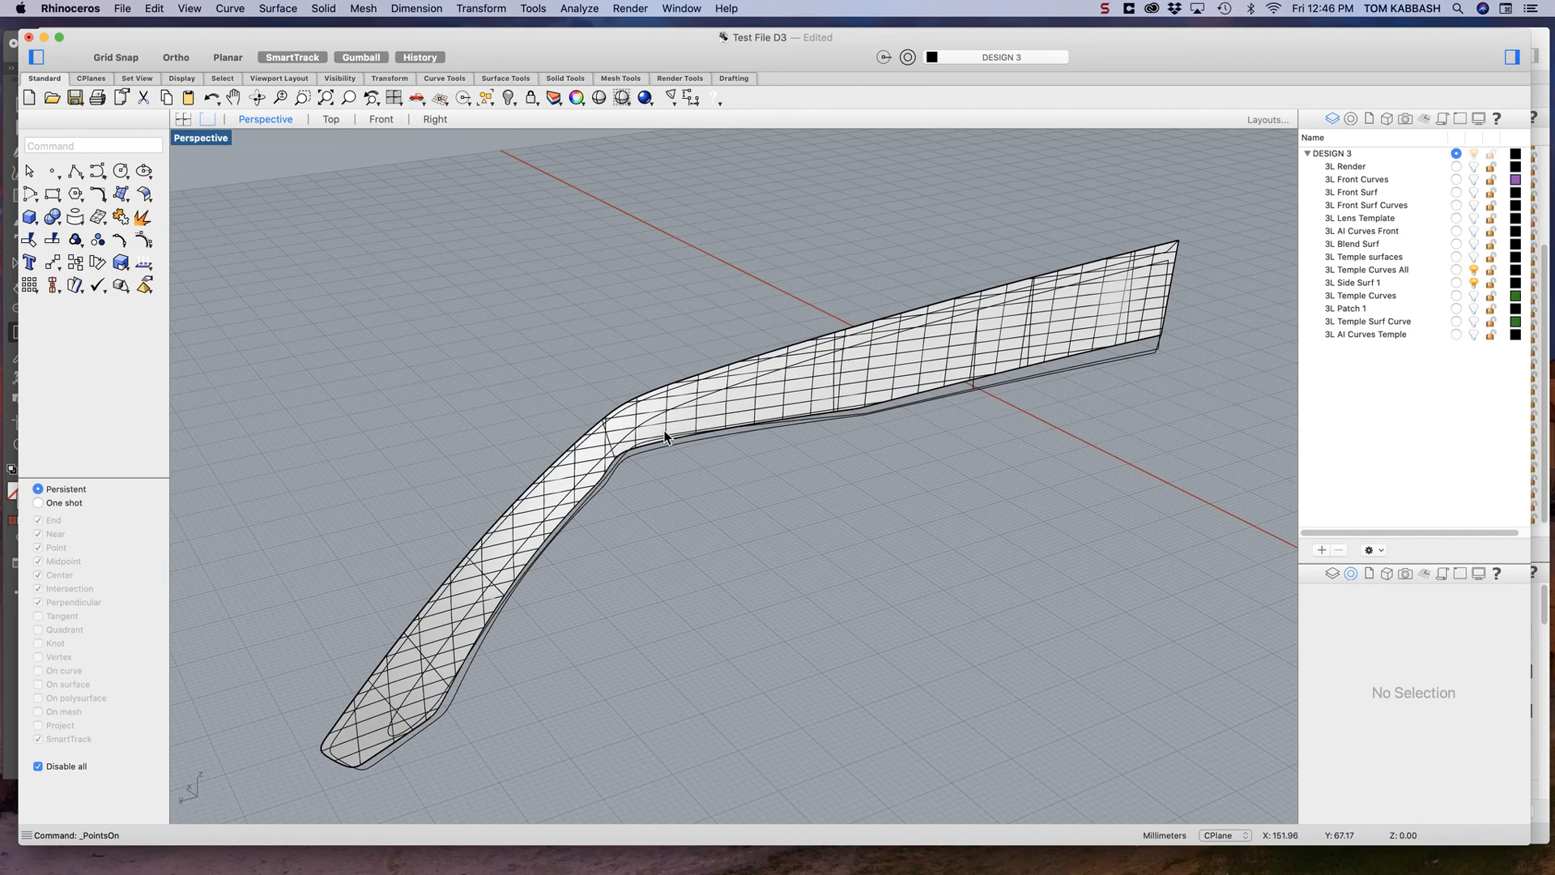
pyautogui.moveTo(367, 710)
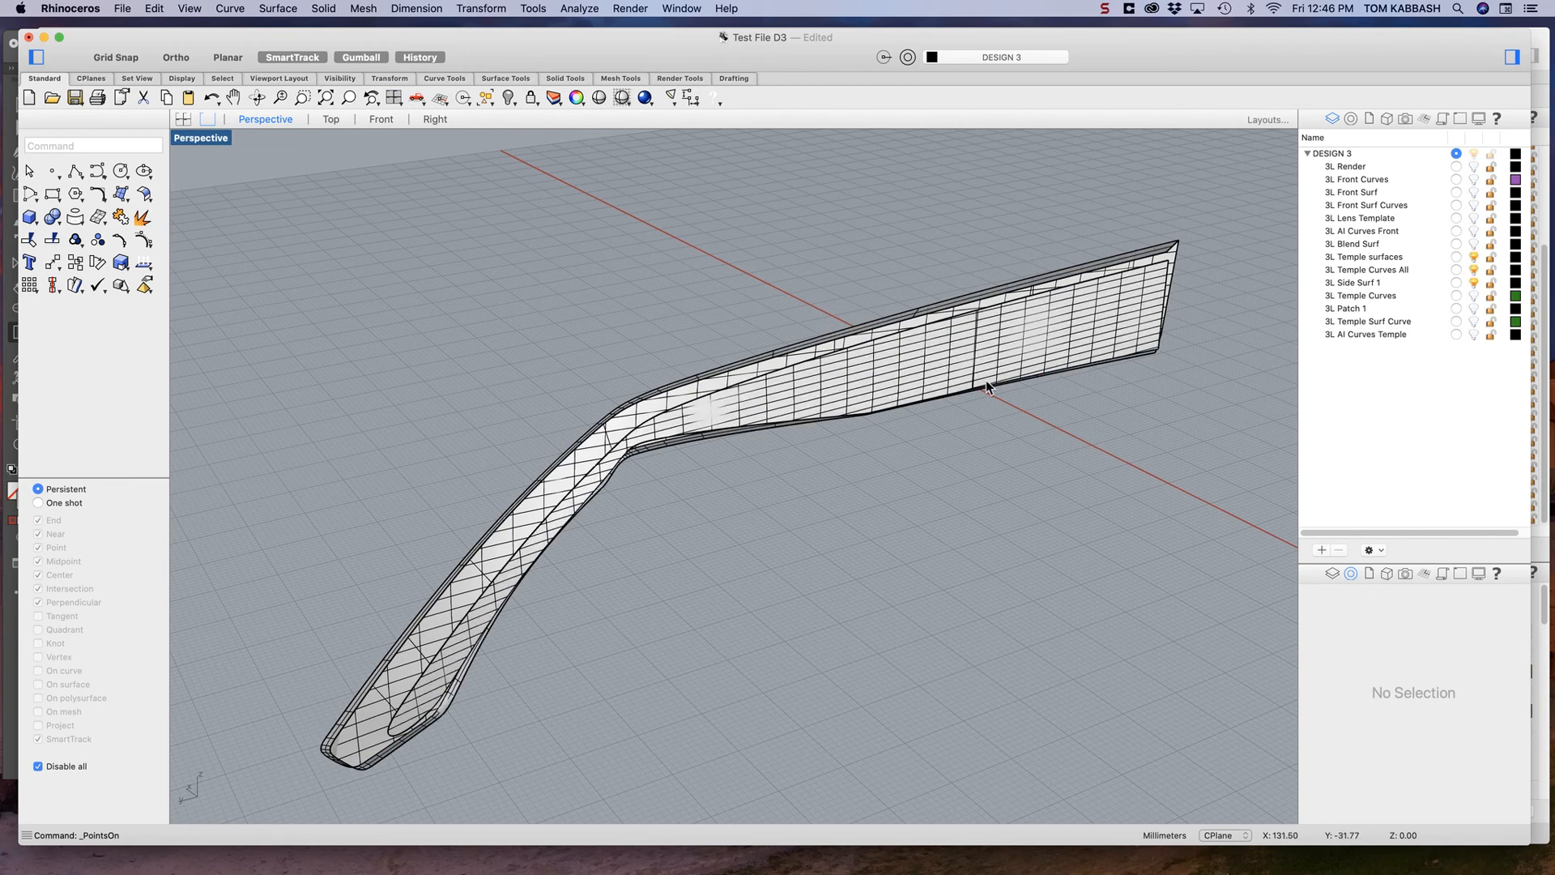
# Step: Orbit around the assembled temple surfaces and select one temple curve to check its layer
pyautogui.moveTo(987, 387); pyautogui.dragTo(907, 348)
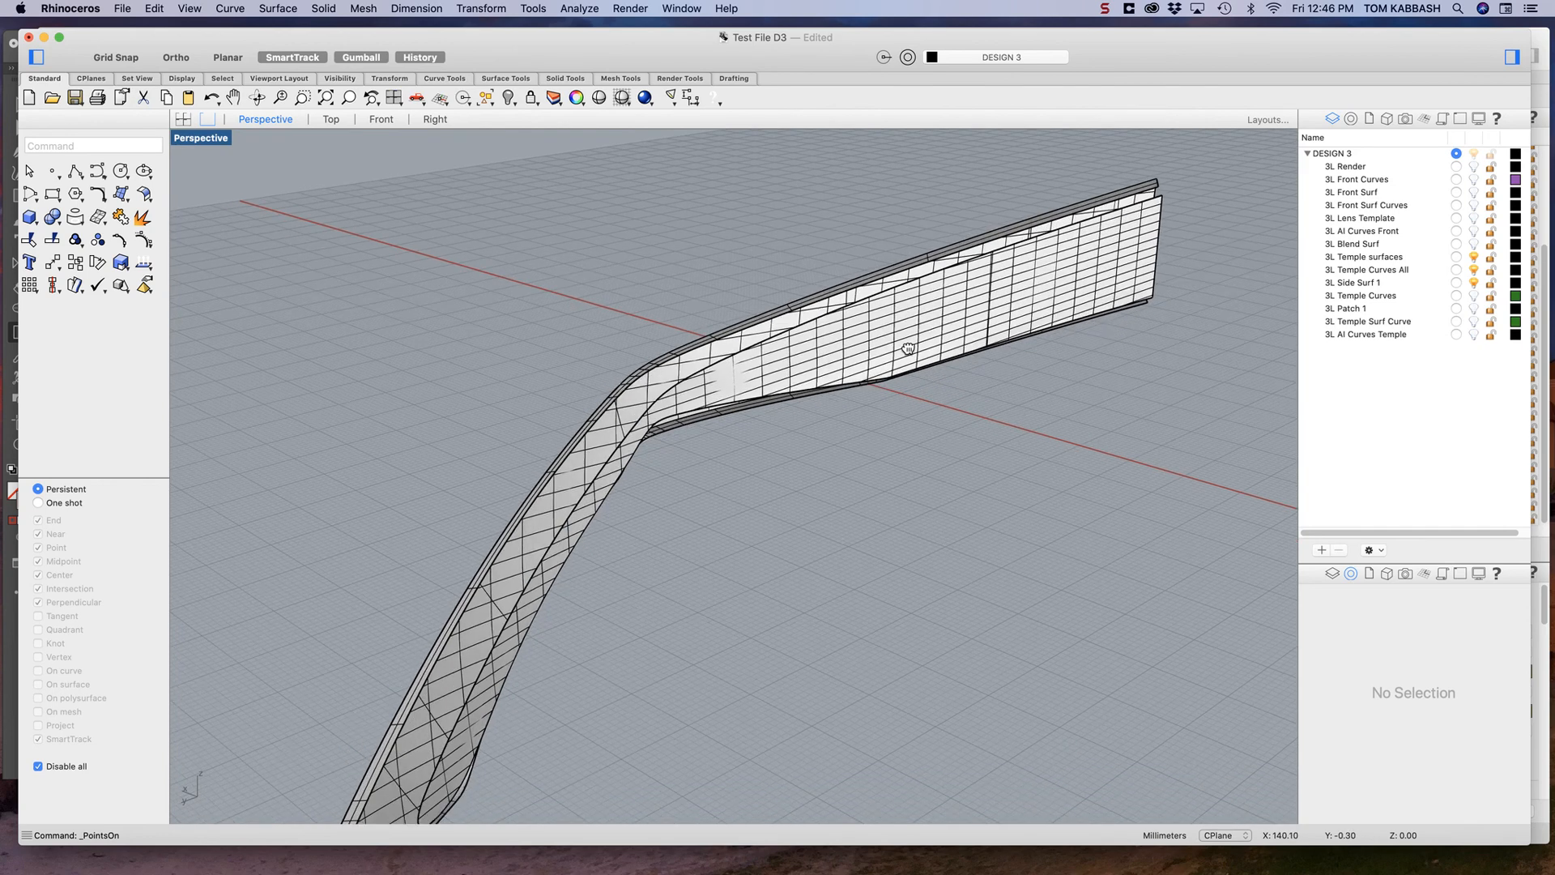
pyautogui.moveTo(907, 349); pyautogui.dragTo(575, 593)
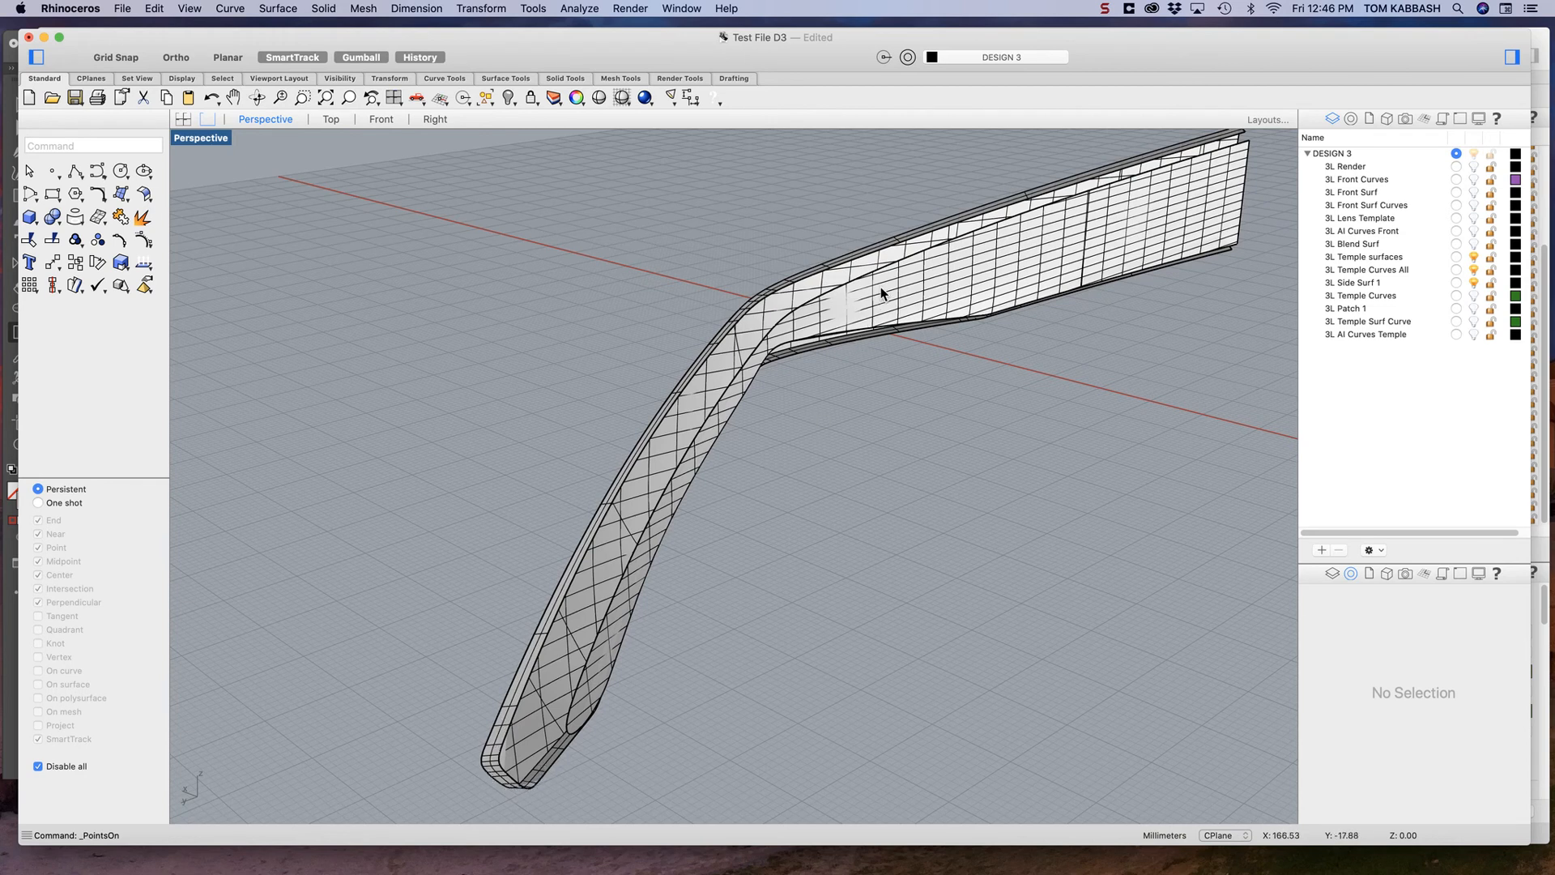
pyautogui.moveTo(1149, 208)
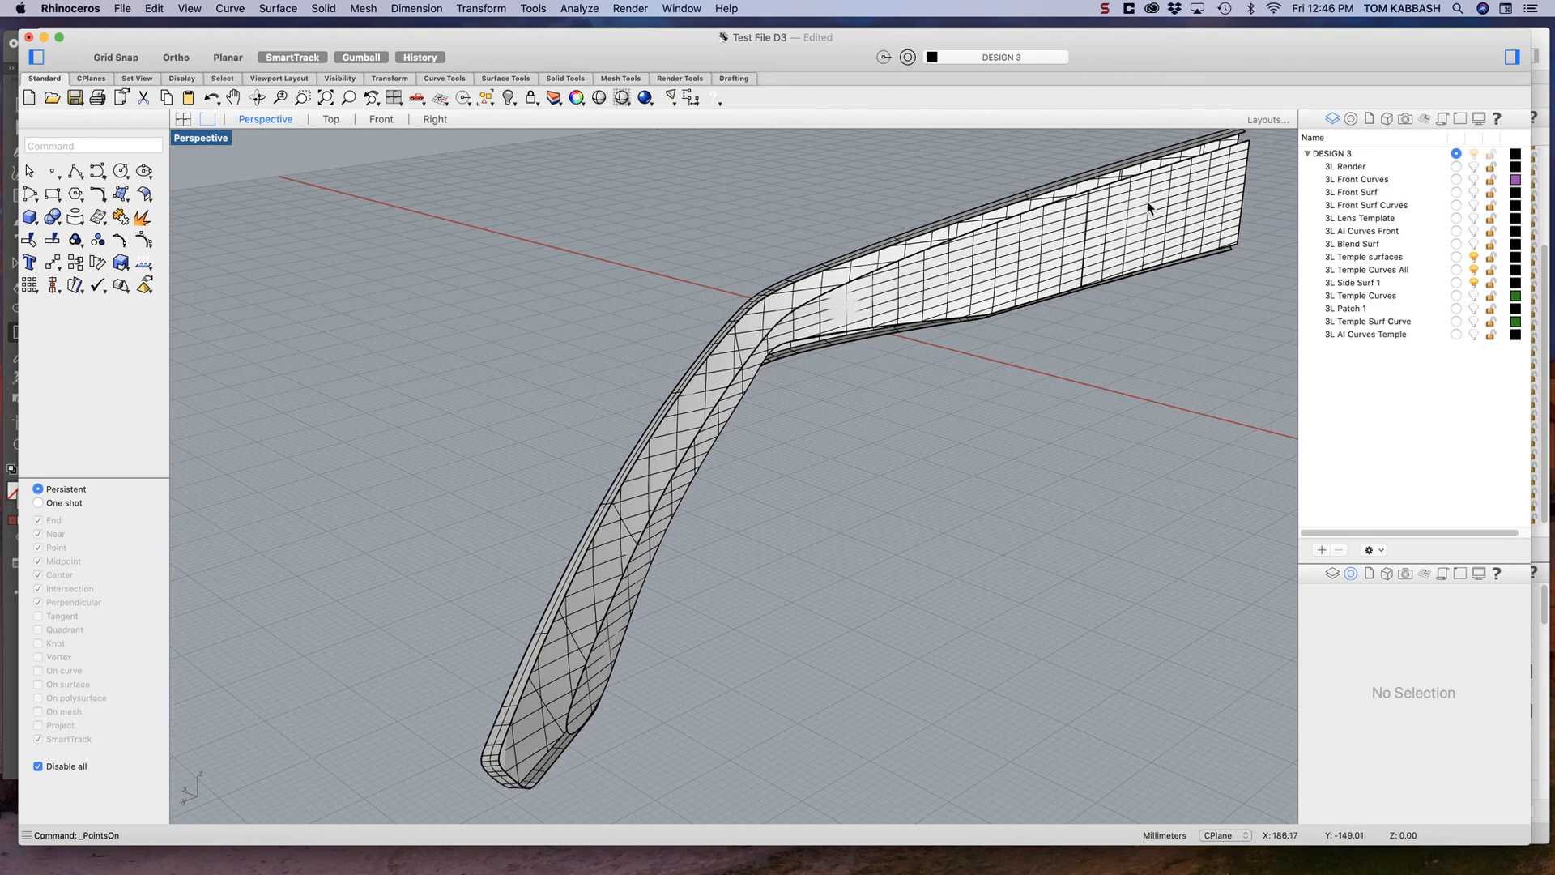
pyautogui.click(1111, 247)
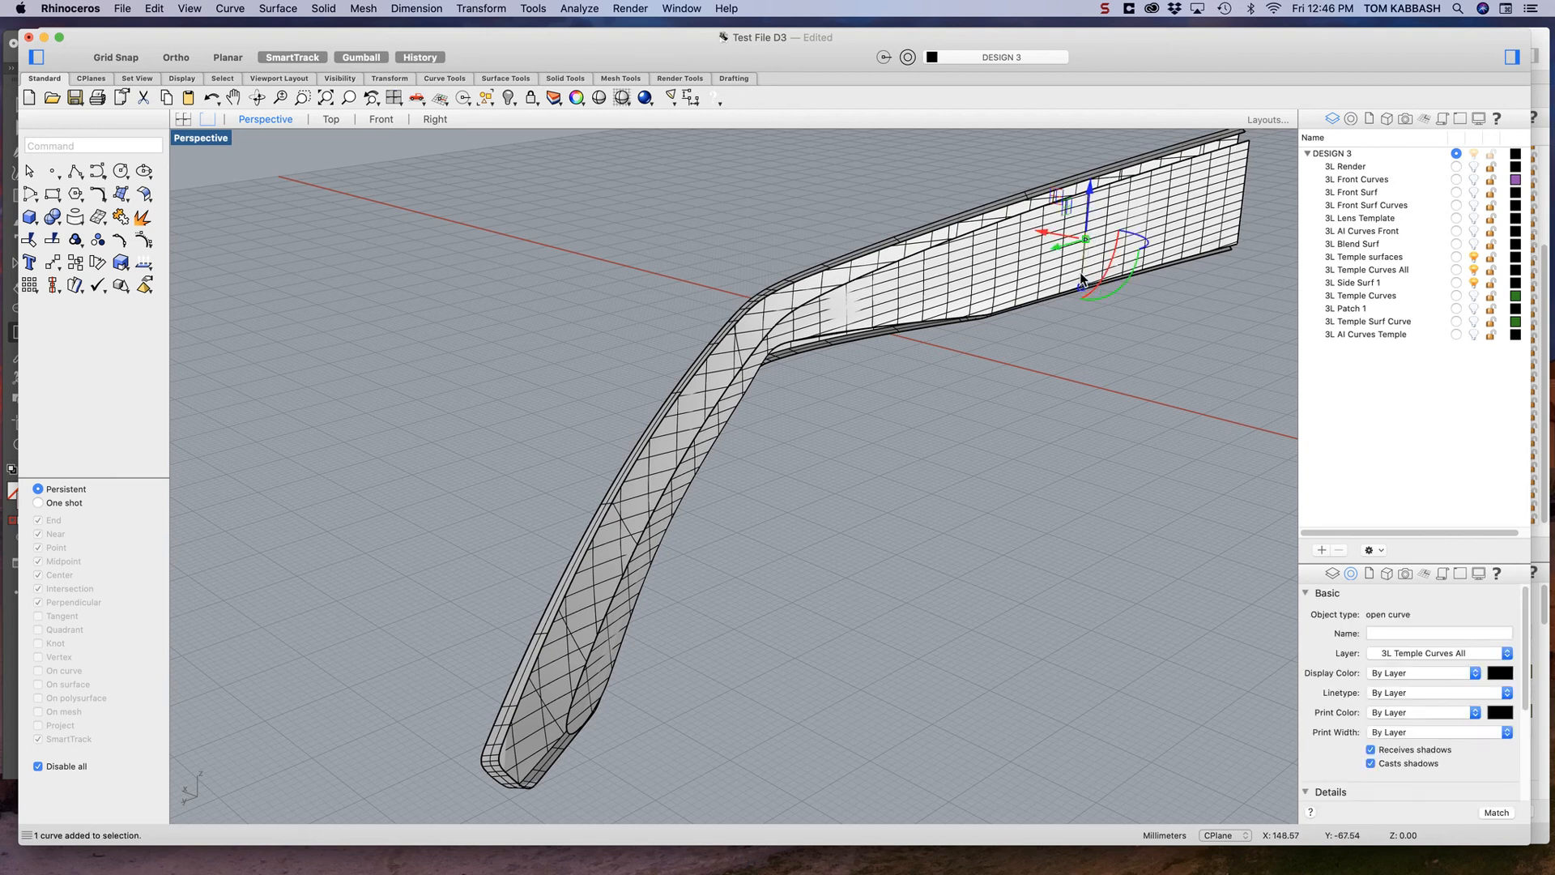
pyautogui.moveTo(766, 375)
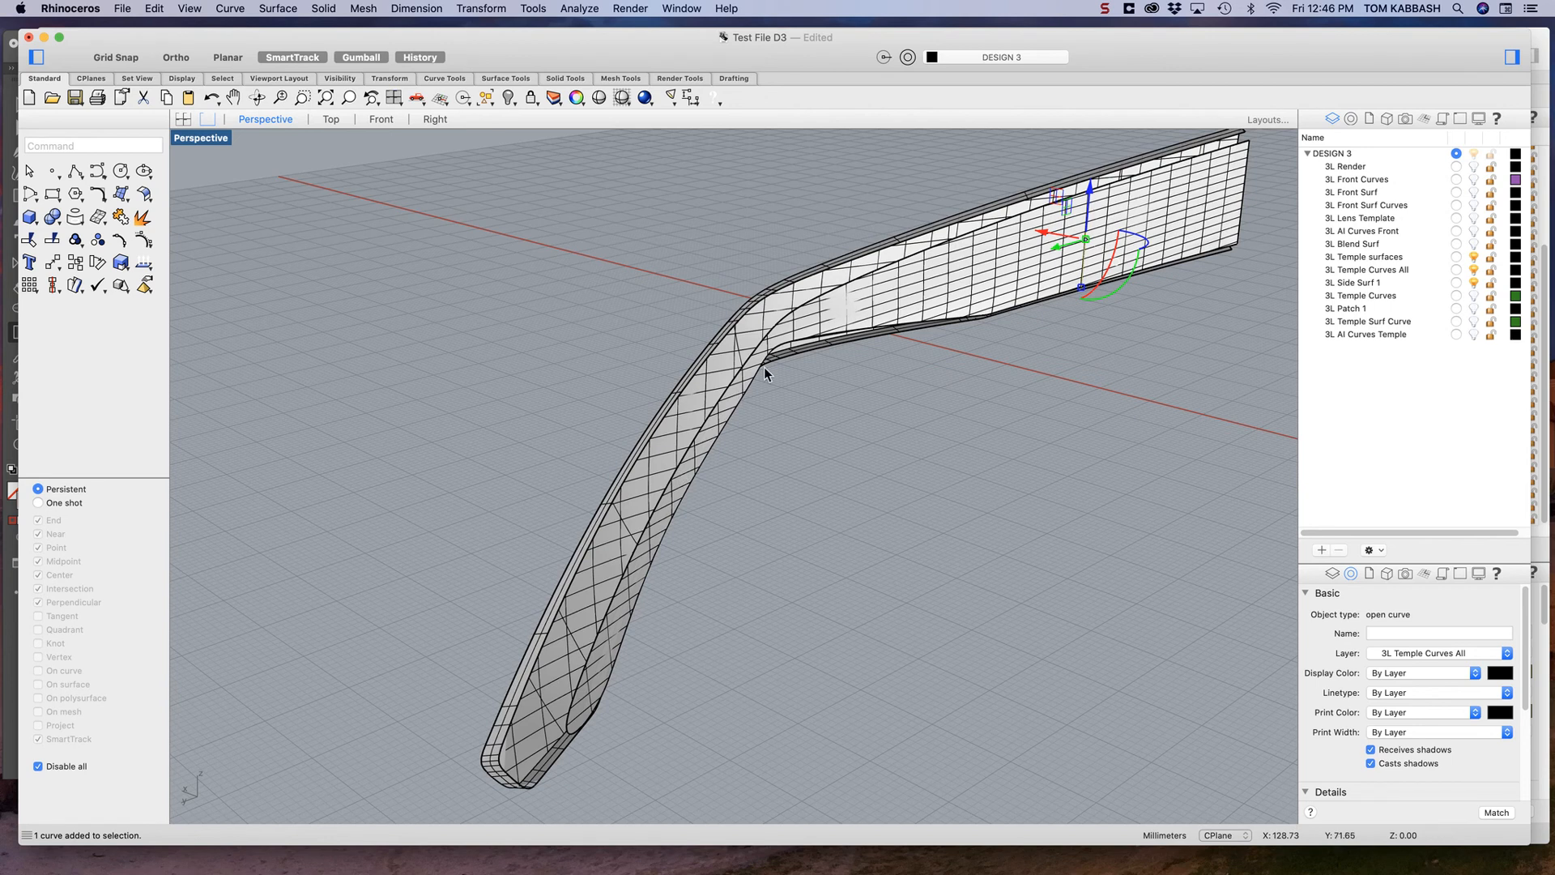
pyautogui.moveTo(883, 344)
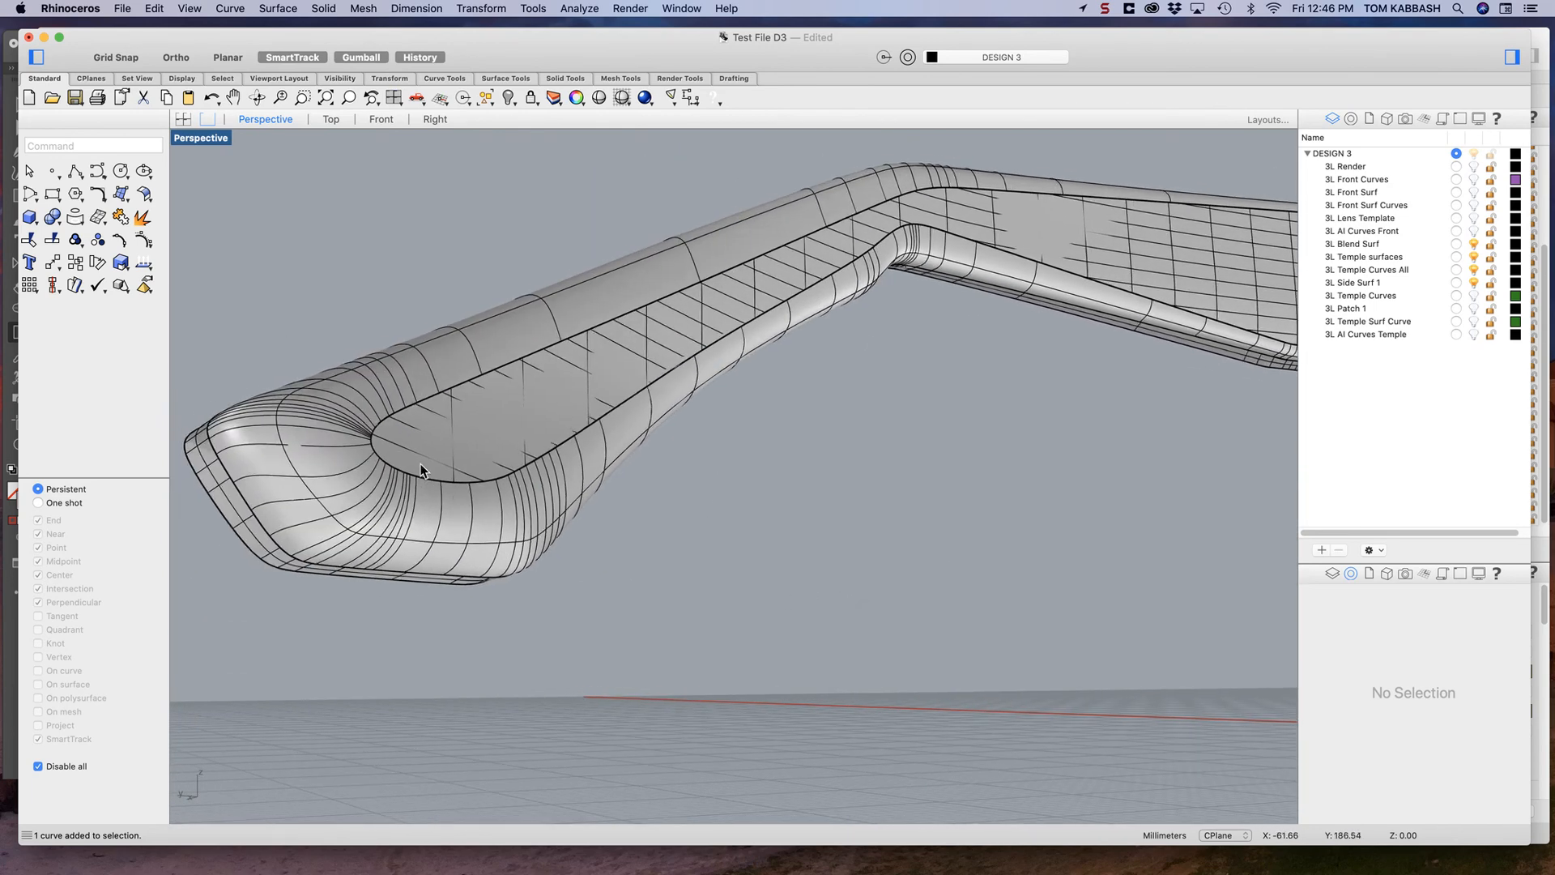
pyautogui.moveTo(536, 543)
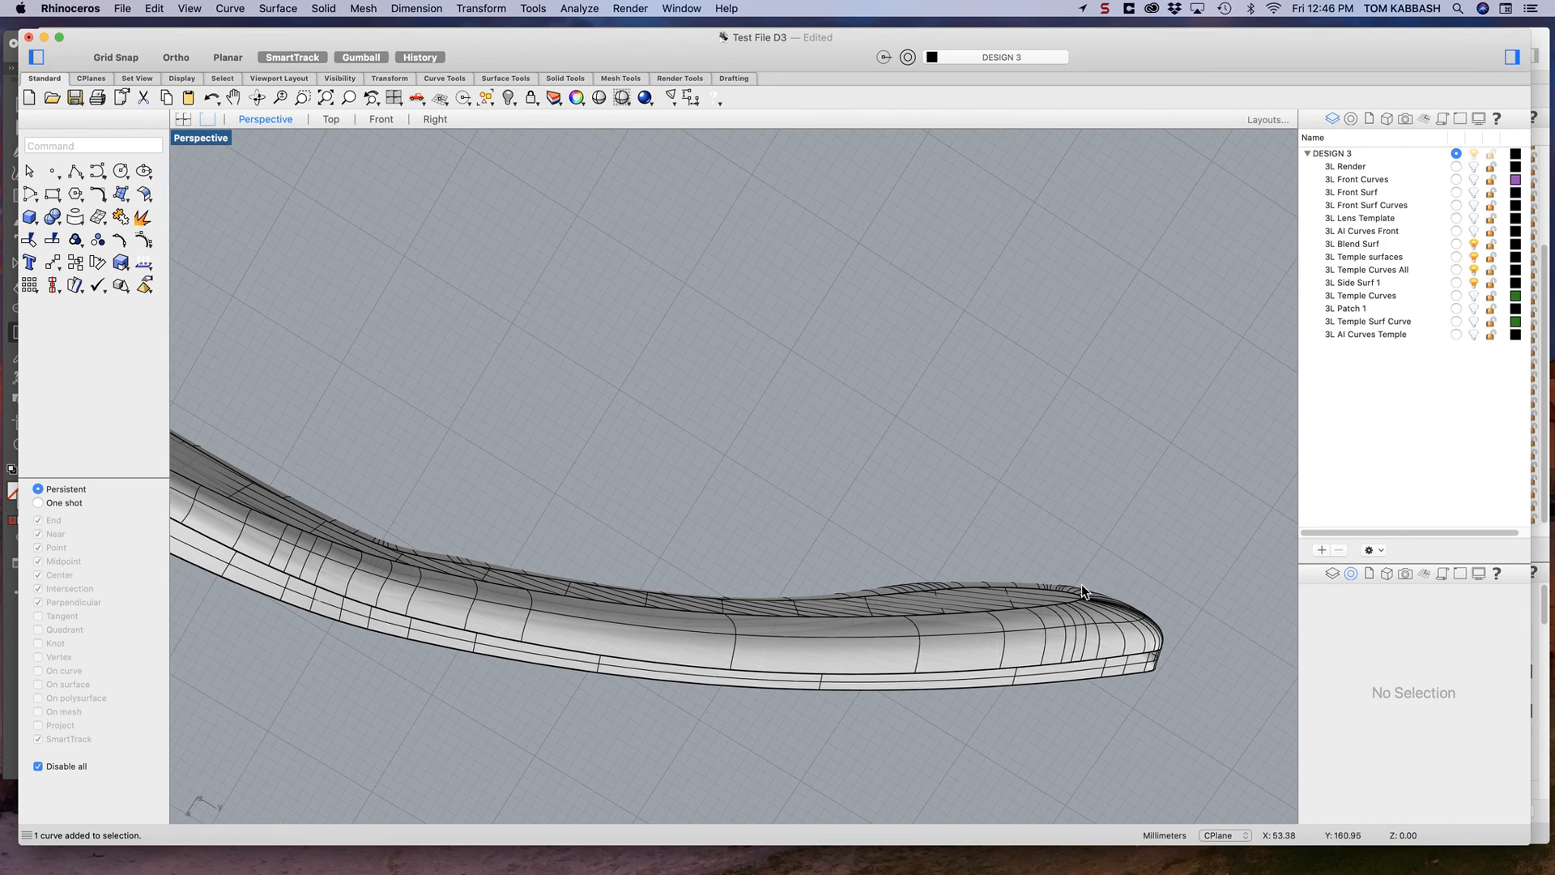
pyautogui.moveTo(1079, 636)
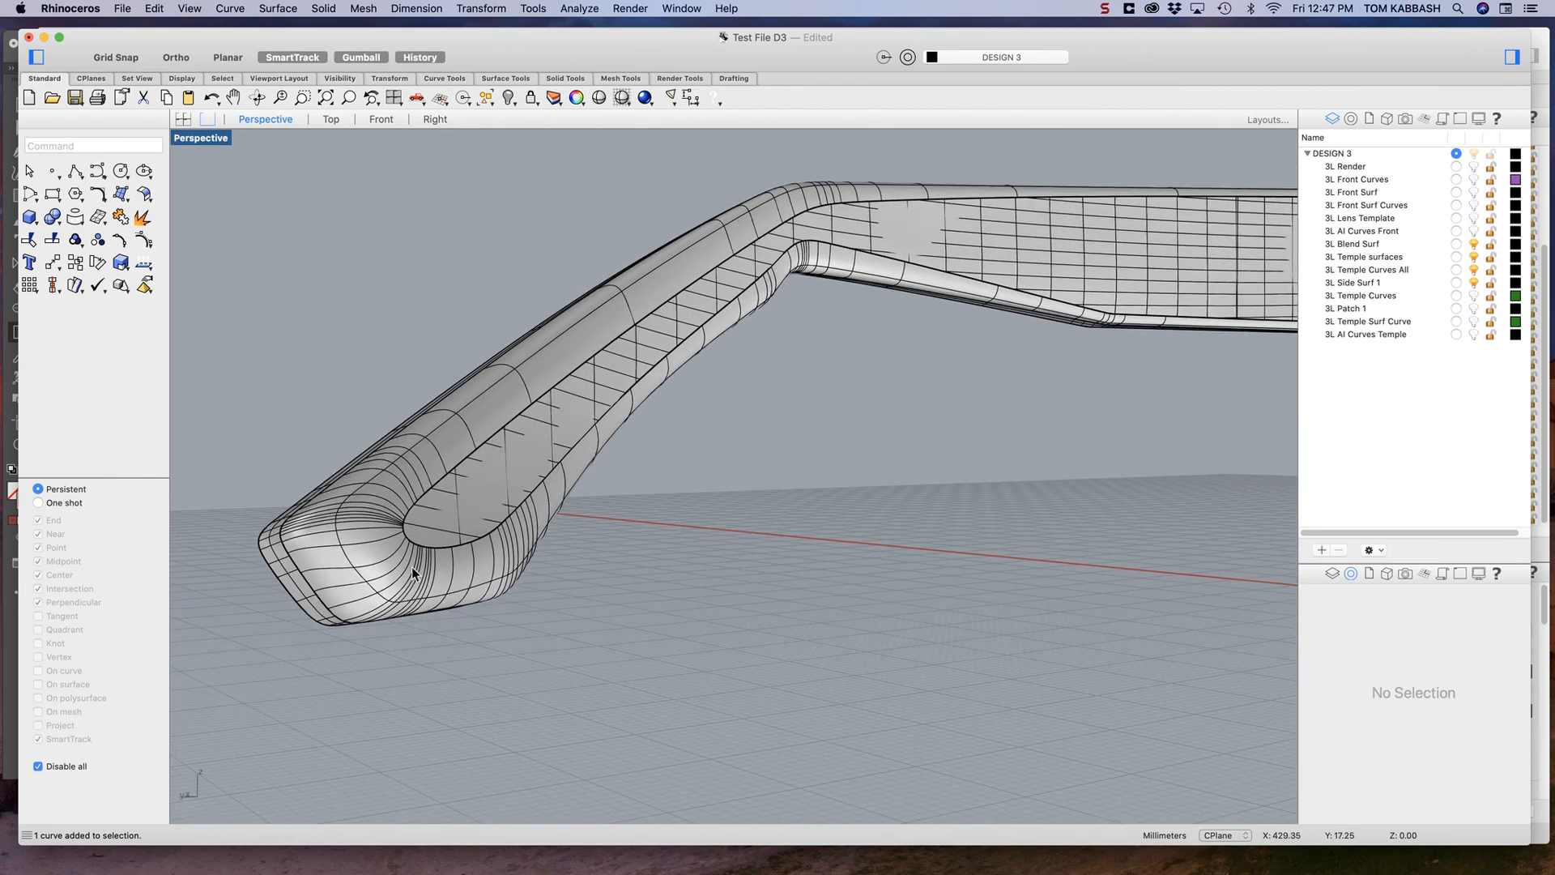
pyautogui.moveTo(734, 283)
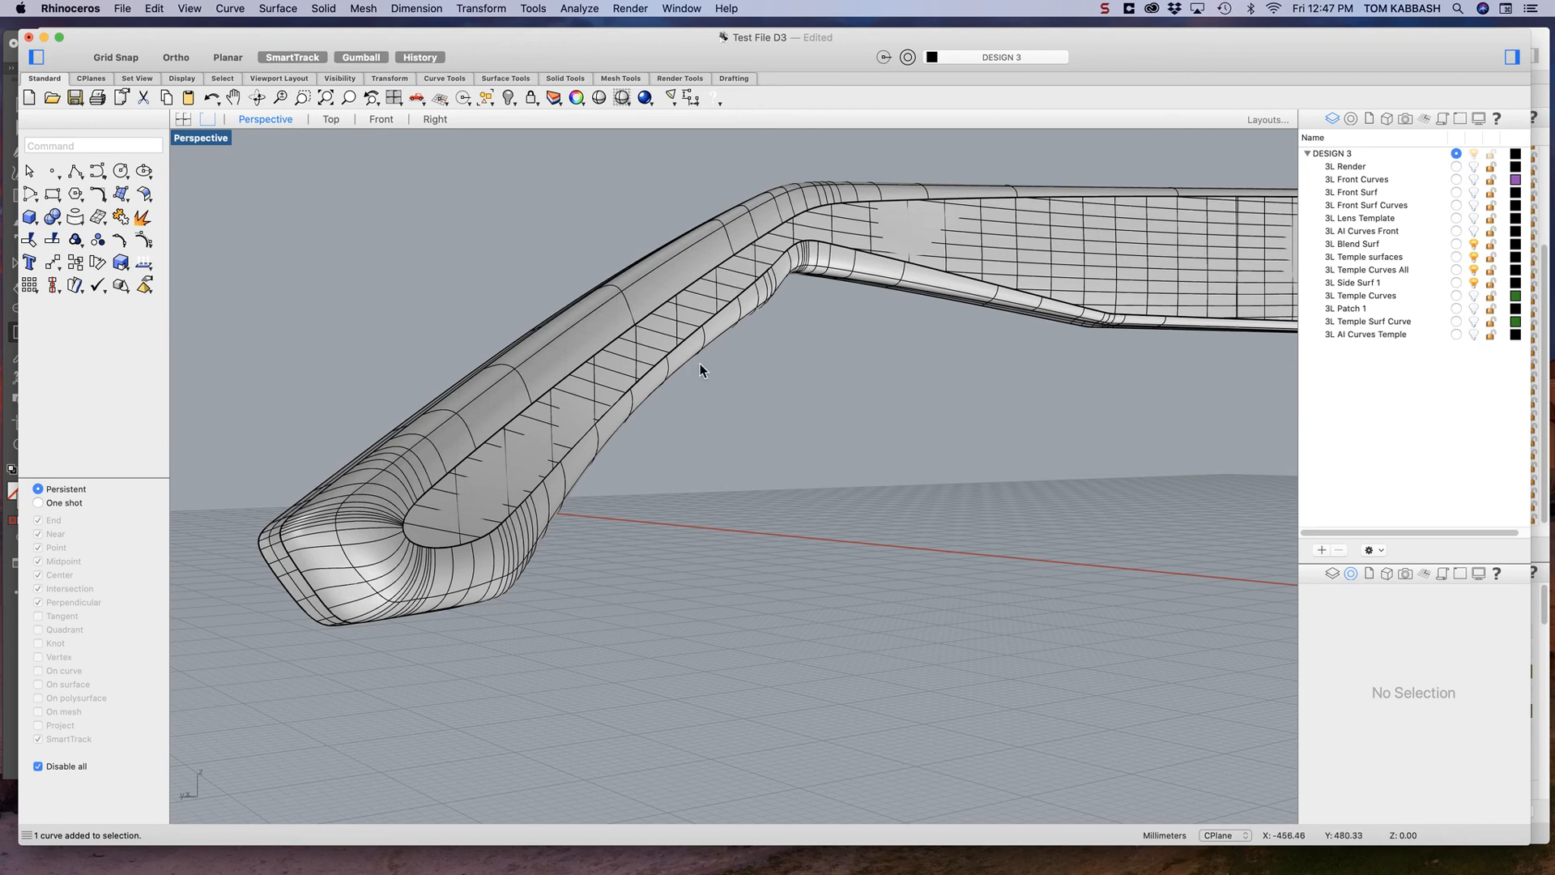
# Step: Orbit down the temple arm to inspect its rounded tip
pyautogui.moveTo(702, 370); pyautogui.dragTo(781, 459)
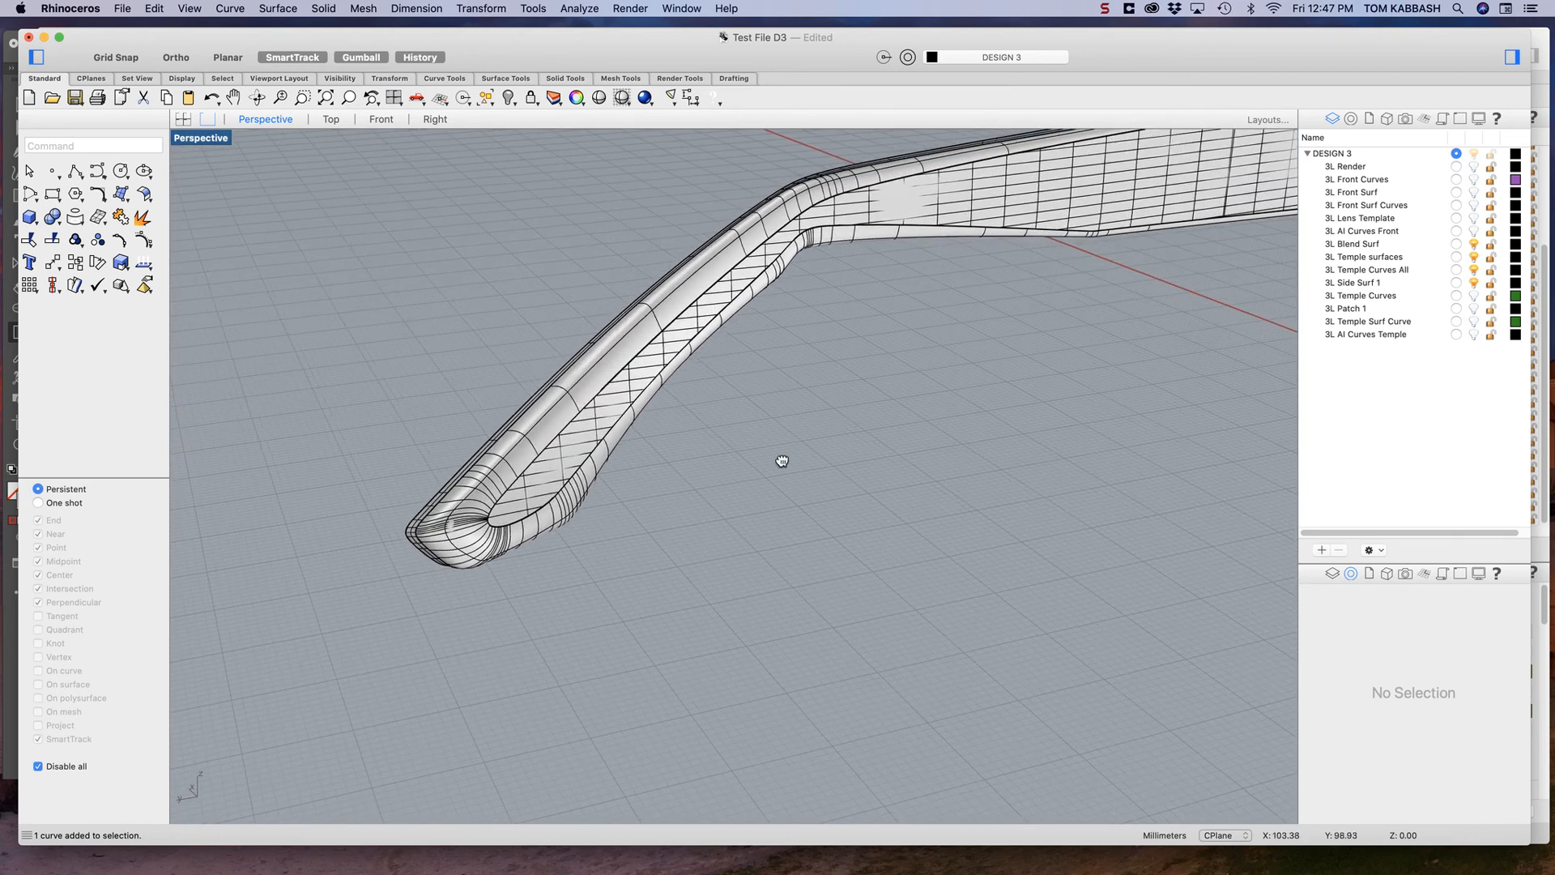
pyautogui.moveTo(781, 460); pyautogui.dragTo(659, 331)
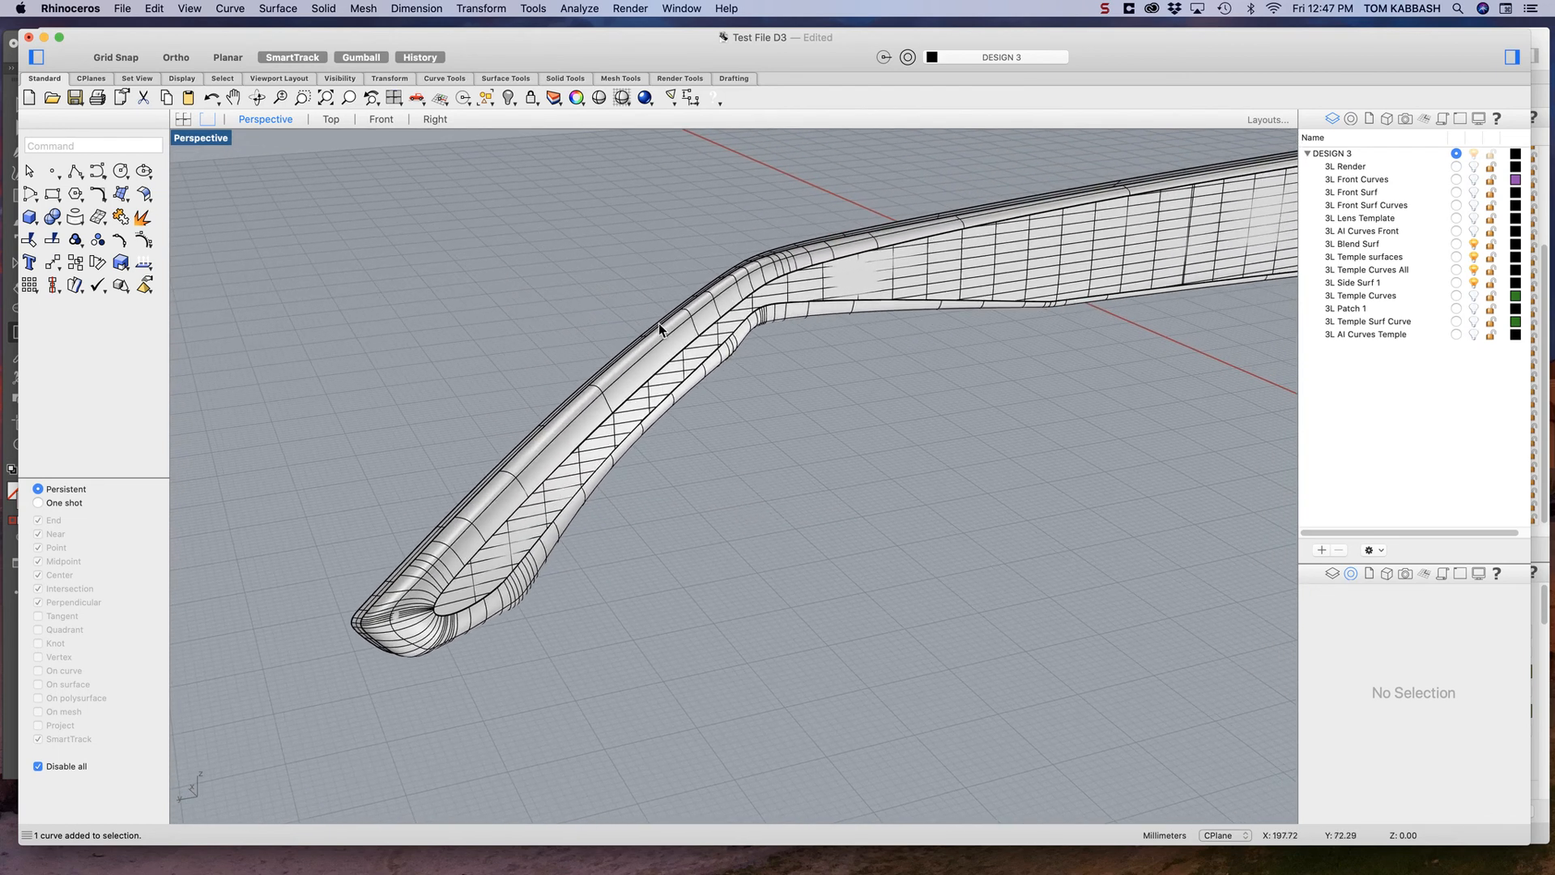
pyautogui.moveTo(653, 548)
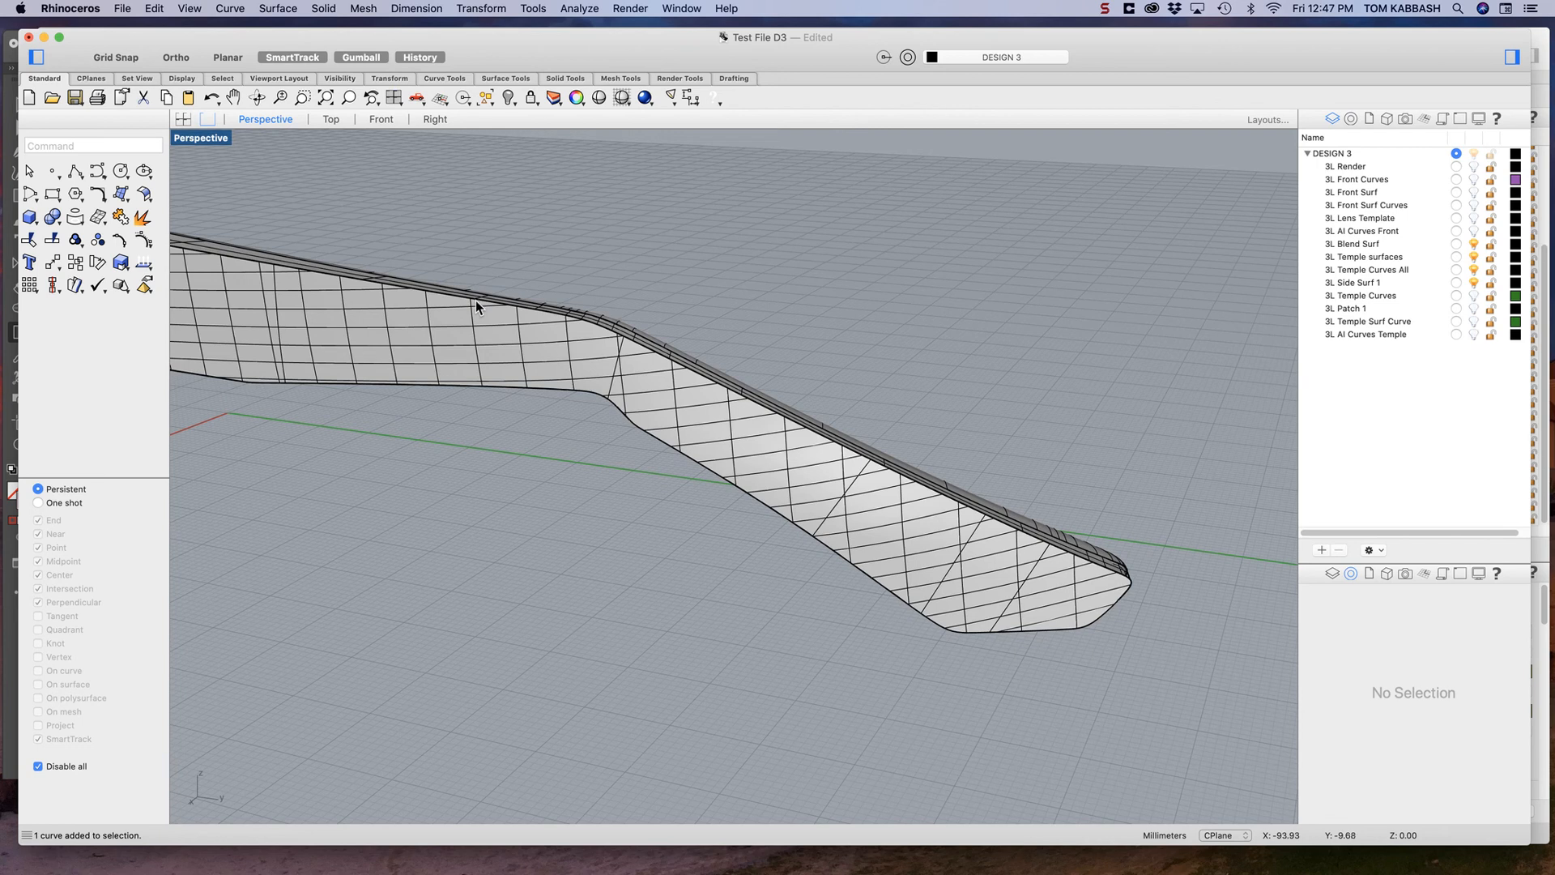
pyautogui.moveTo(1033, 527)
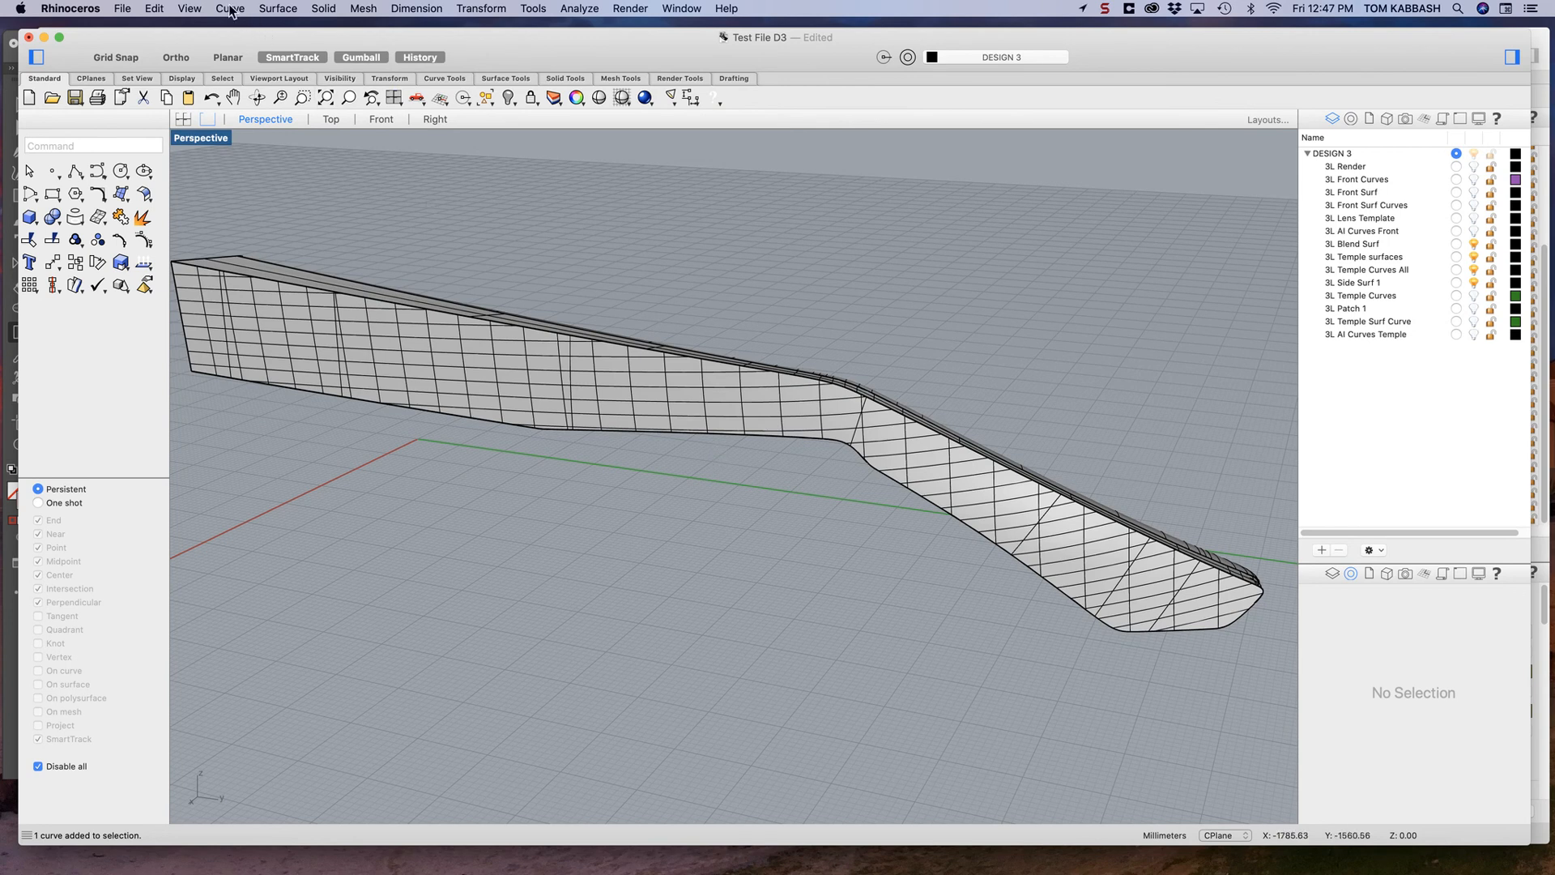
# Step: Browse the Curve menu and orbit to view the curled temple ear-end piece
pyautogui.click(229, 8)
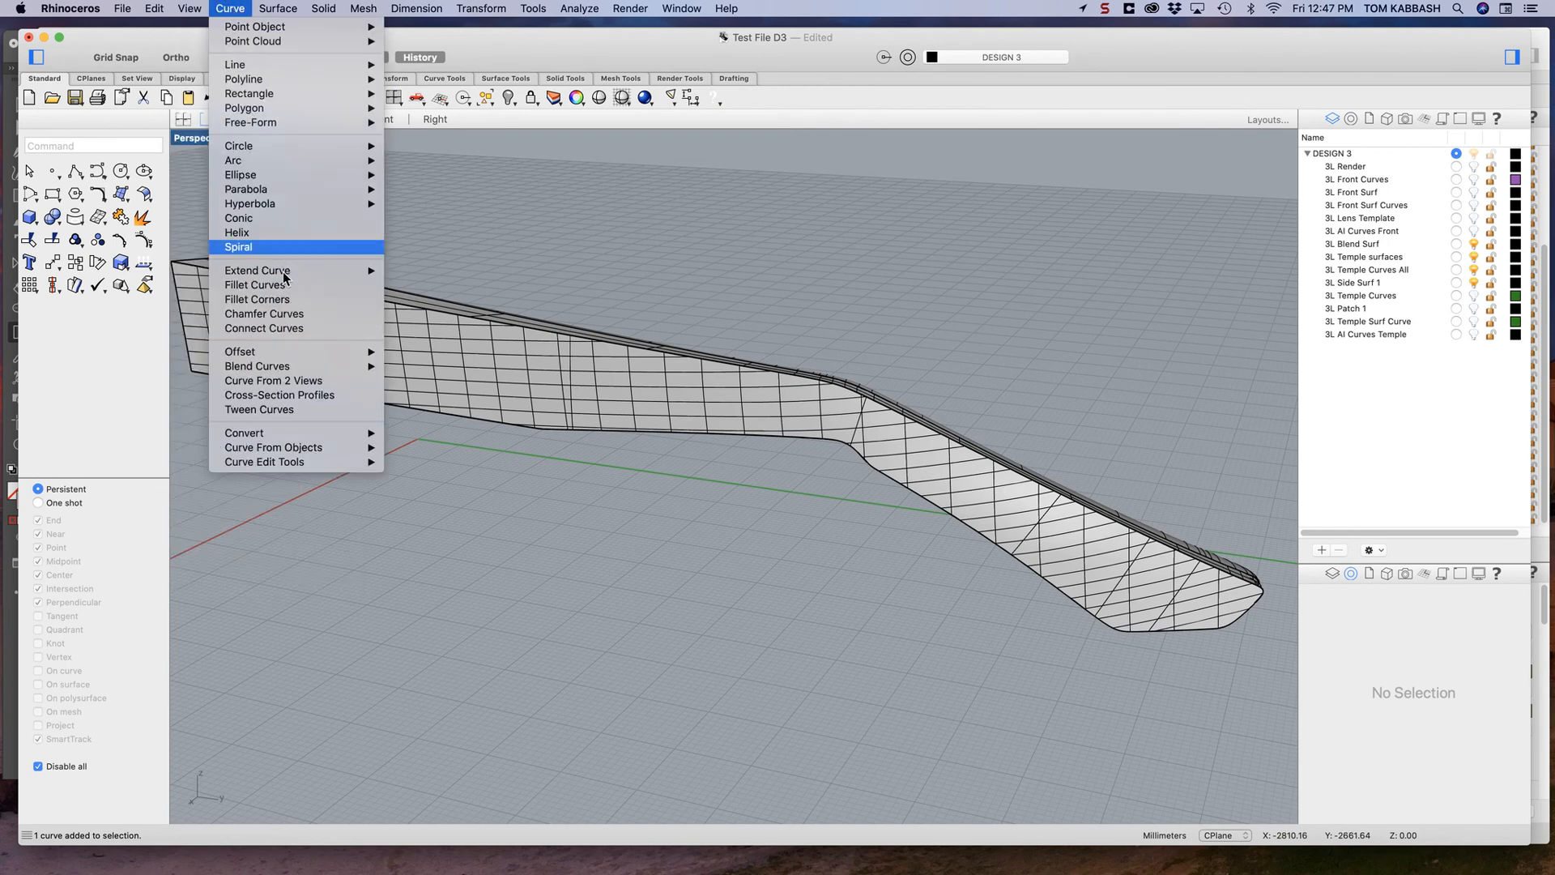
pyautogui.moveTo(257, 366)
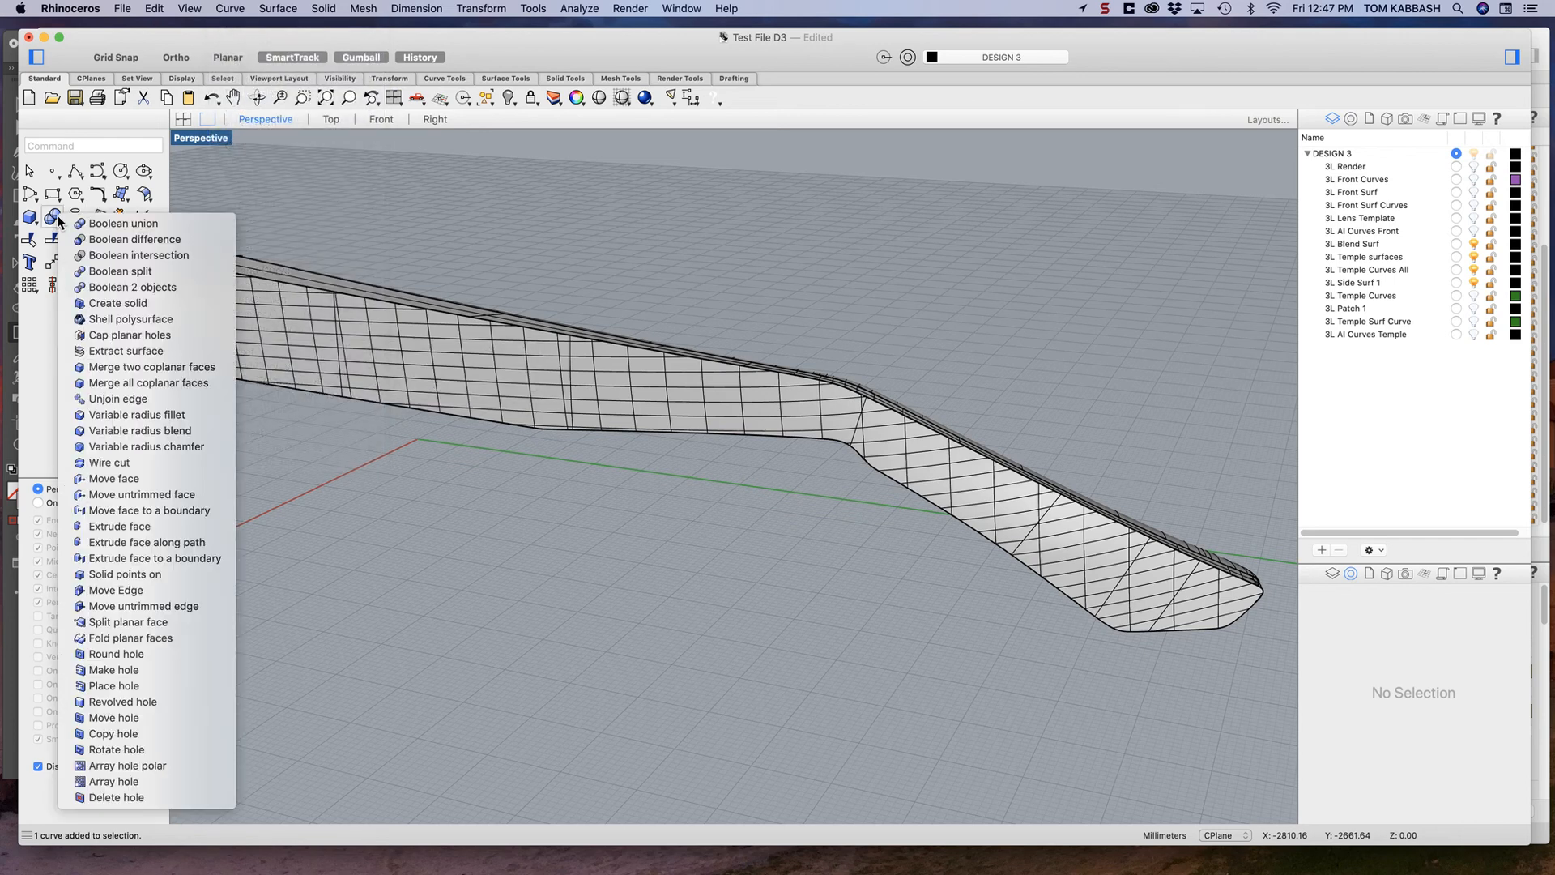
pyautogui.moveTo(139, 430)
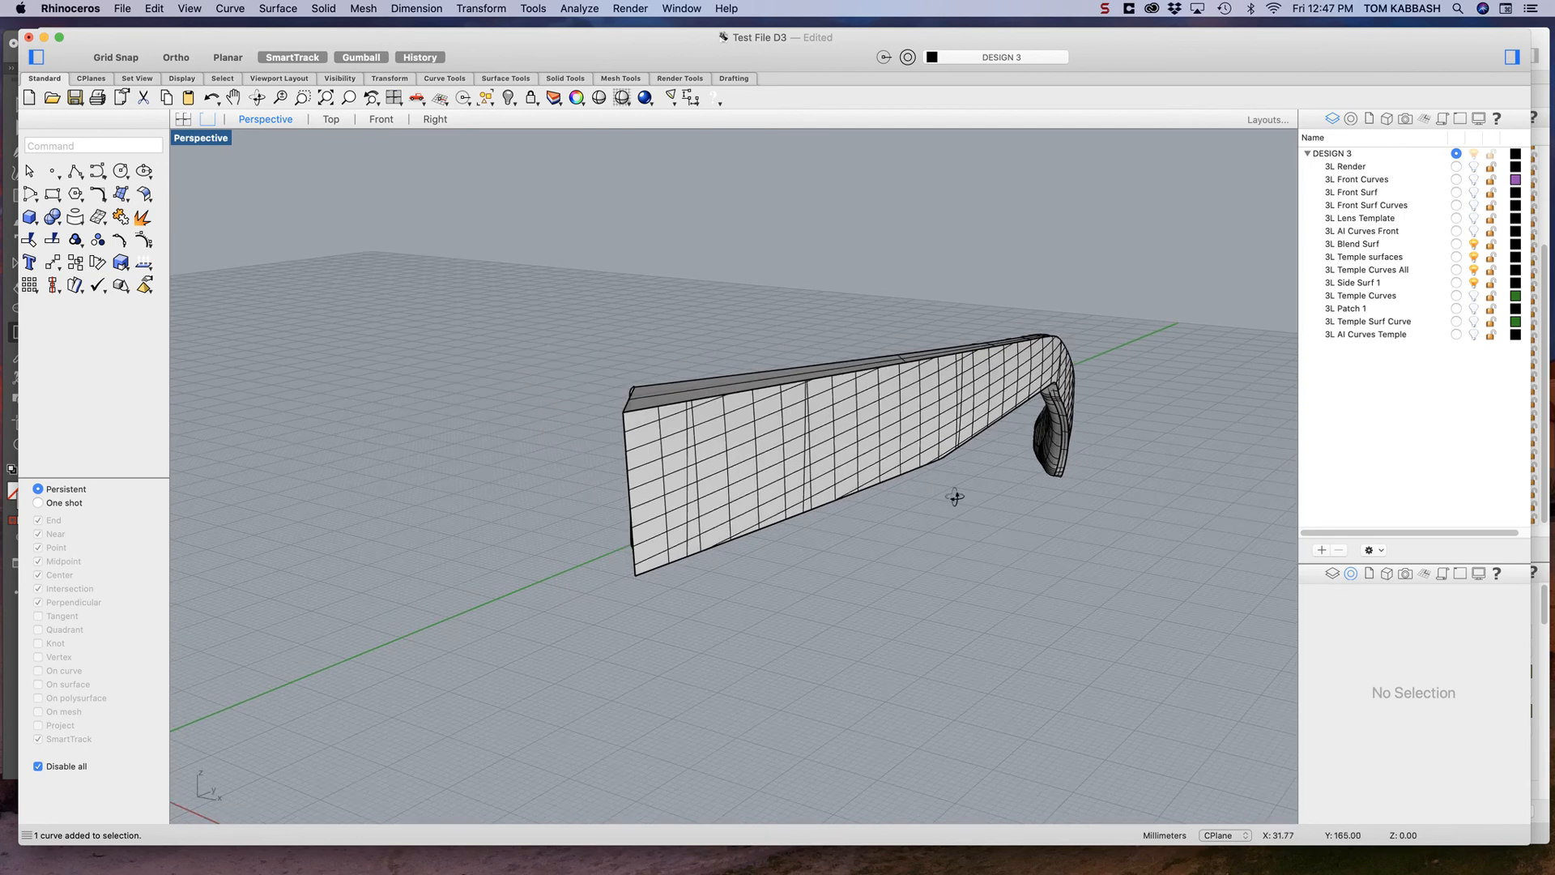
pyautogui.moveTo(953, 496); pyautogui.dragTo(1016, 495)
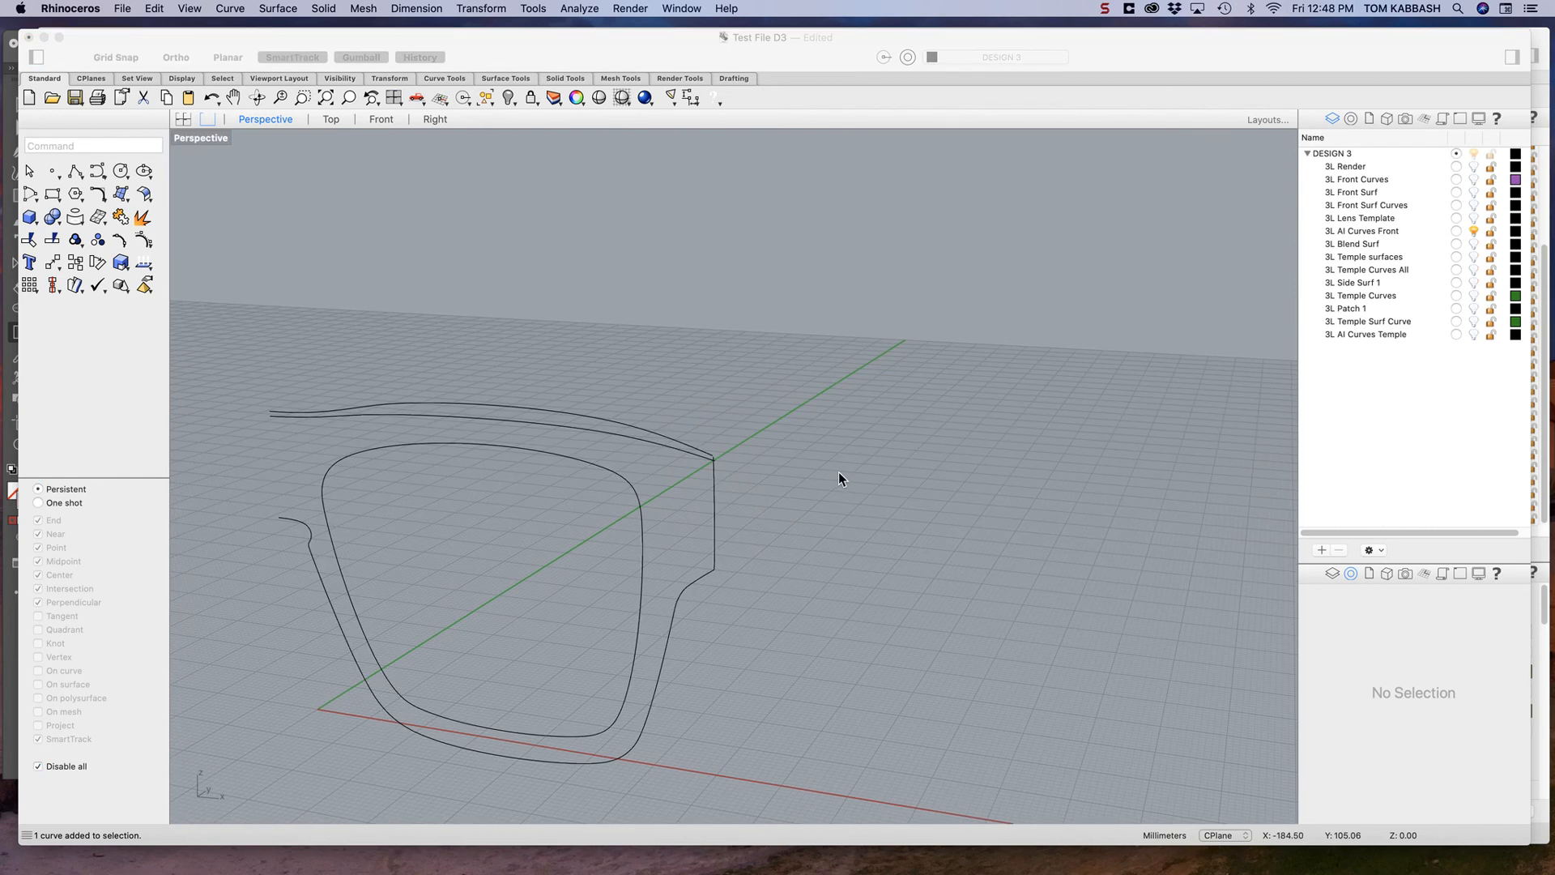
pyautogui.moveTo(823, 484)
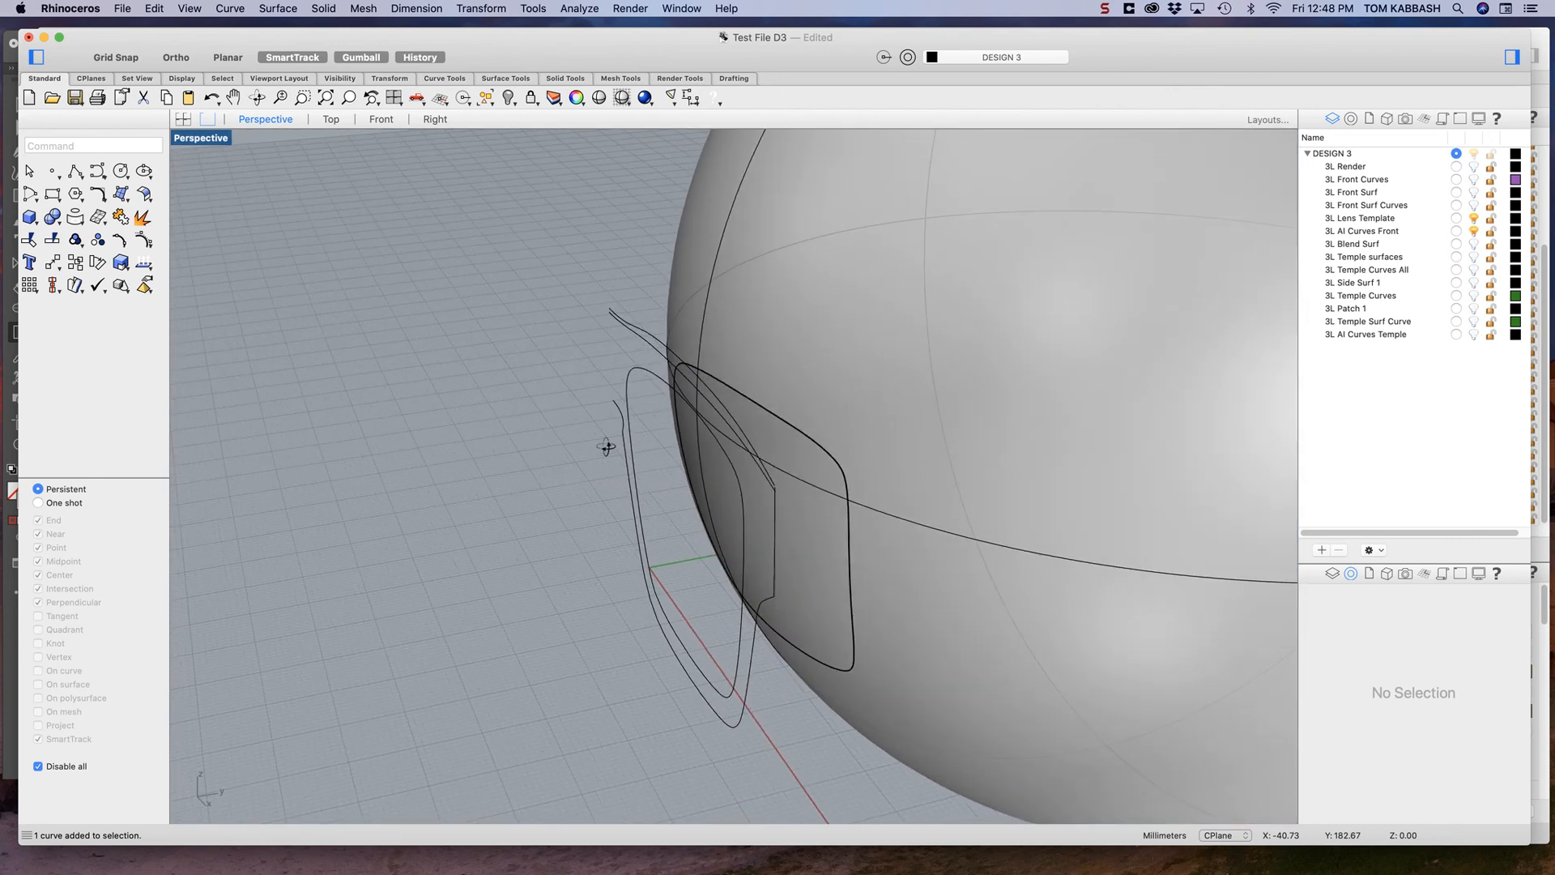
# Step: Select the front frame outline curve, orbit around the lens template sphere, then deselect
pyautogui.click(680, 447)
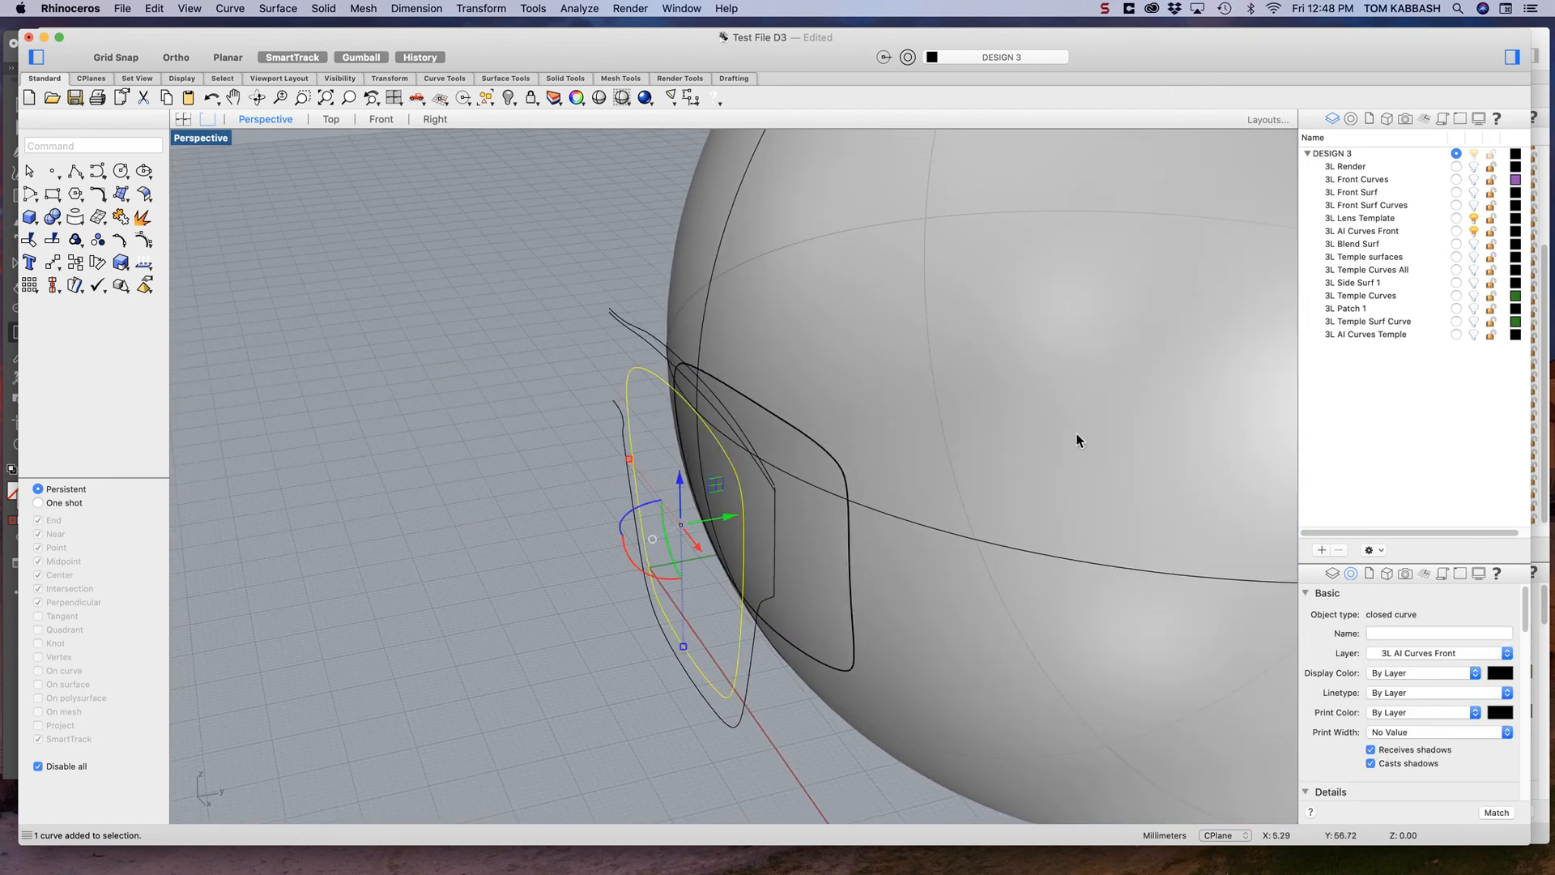
pyautogui.moveTo(915, 389)
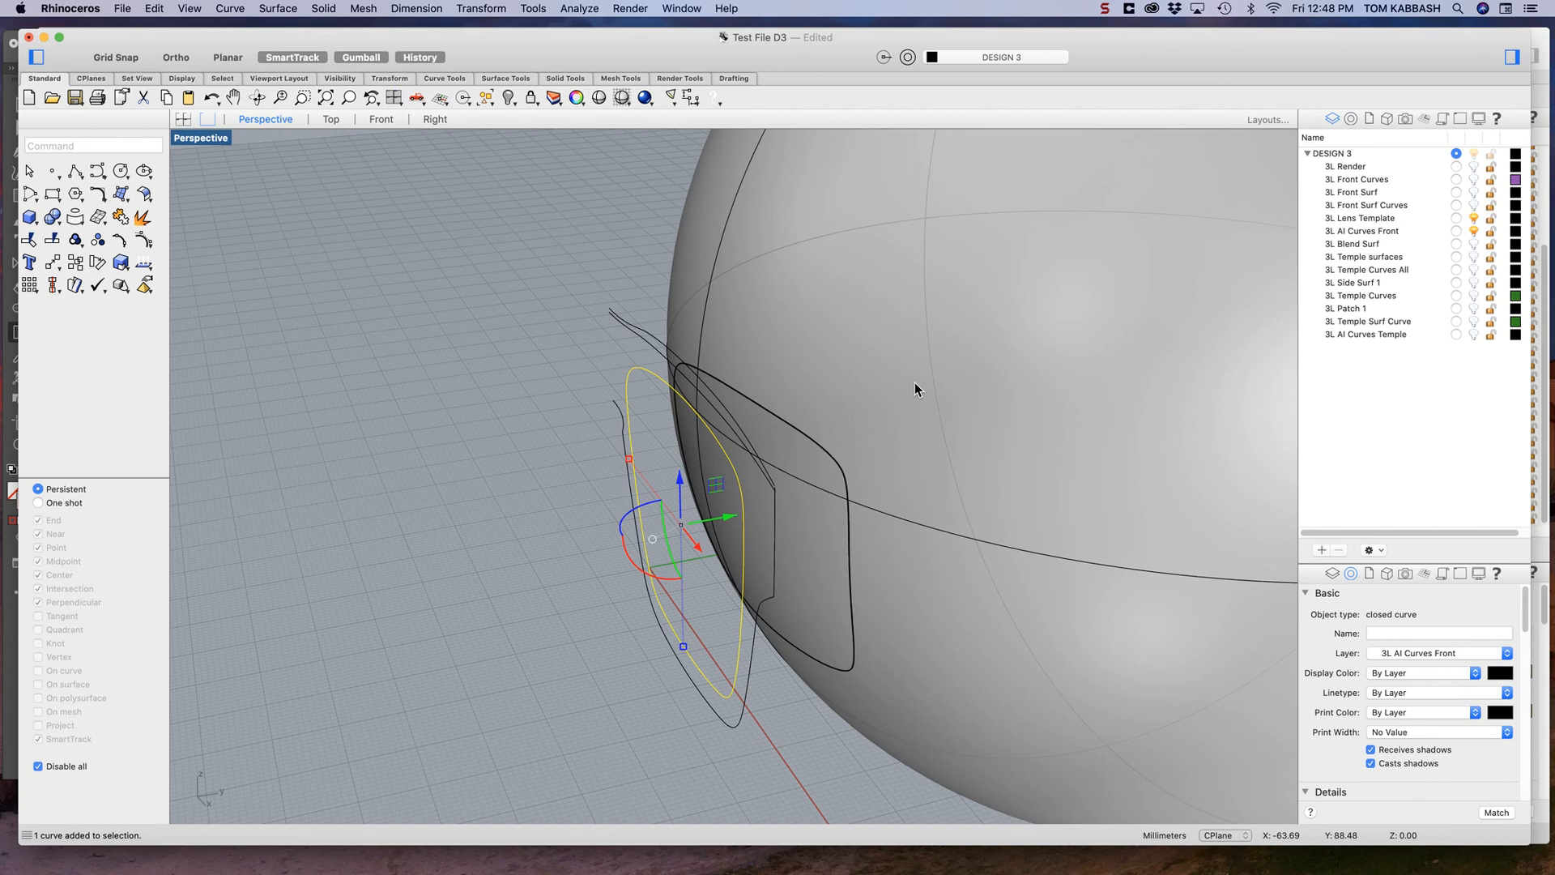
pyautogui.moveTo(918, 387); pyautogui.dragTo(897, 399)
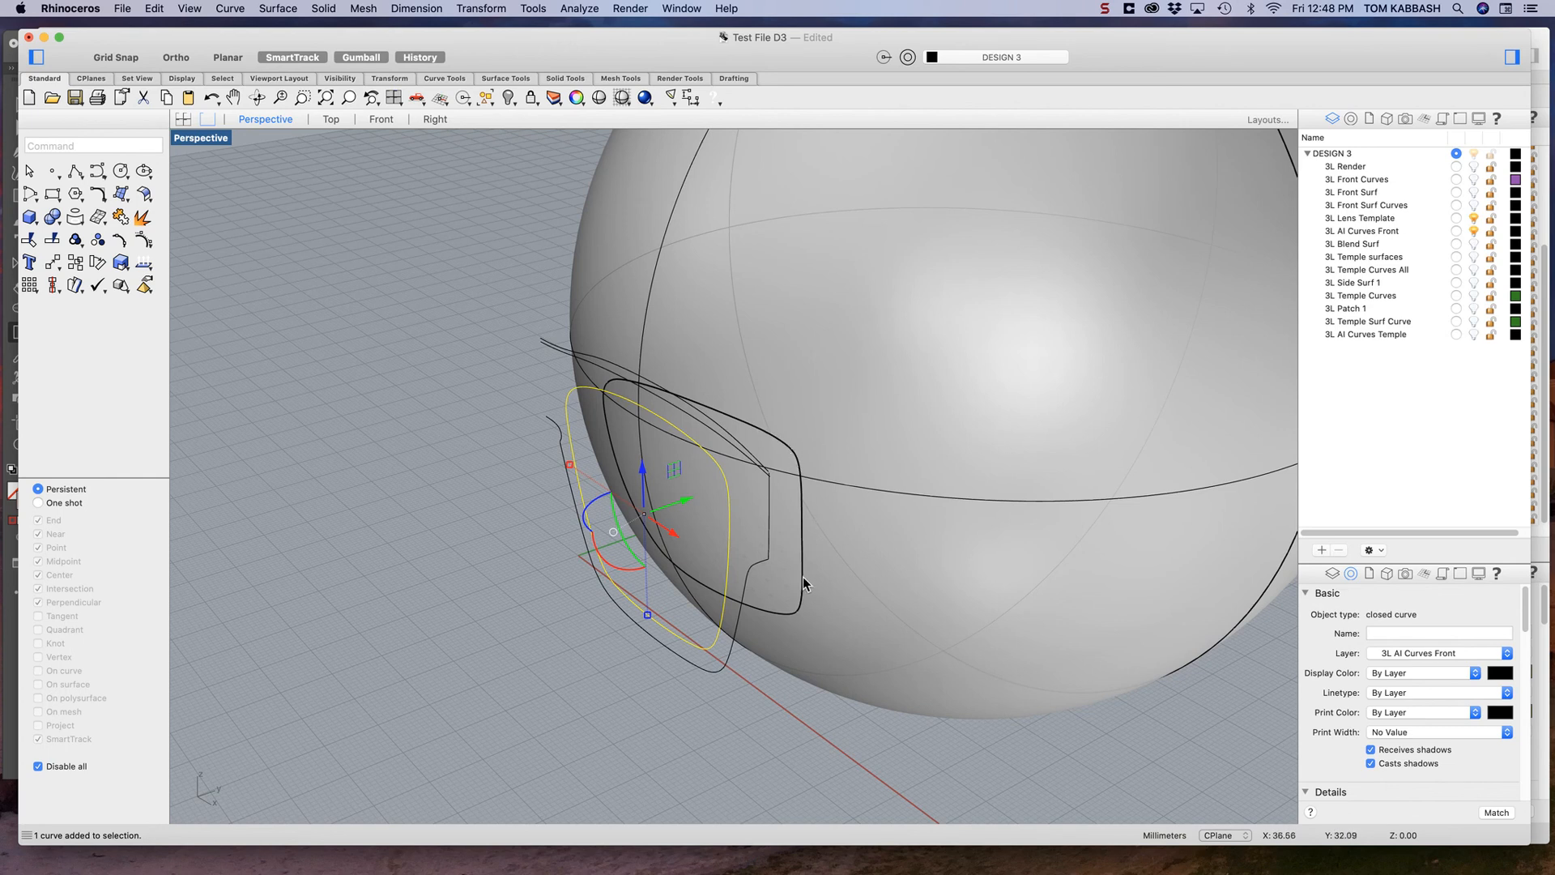
pyautogui.click(487, 562)
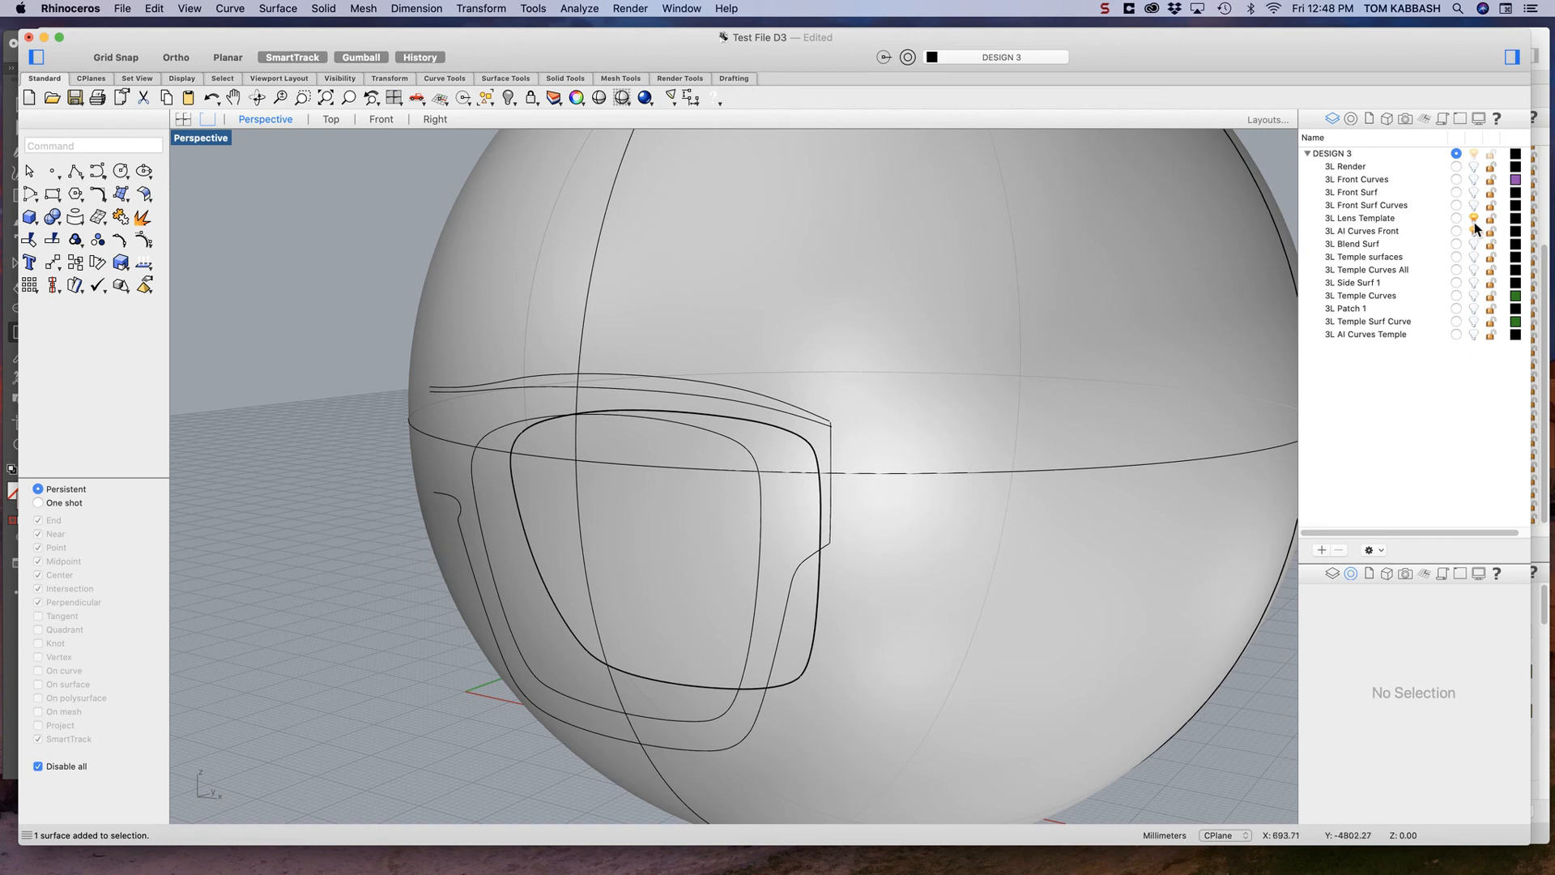
pyautogui.moveTo(1476, 218)
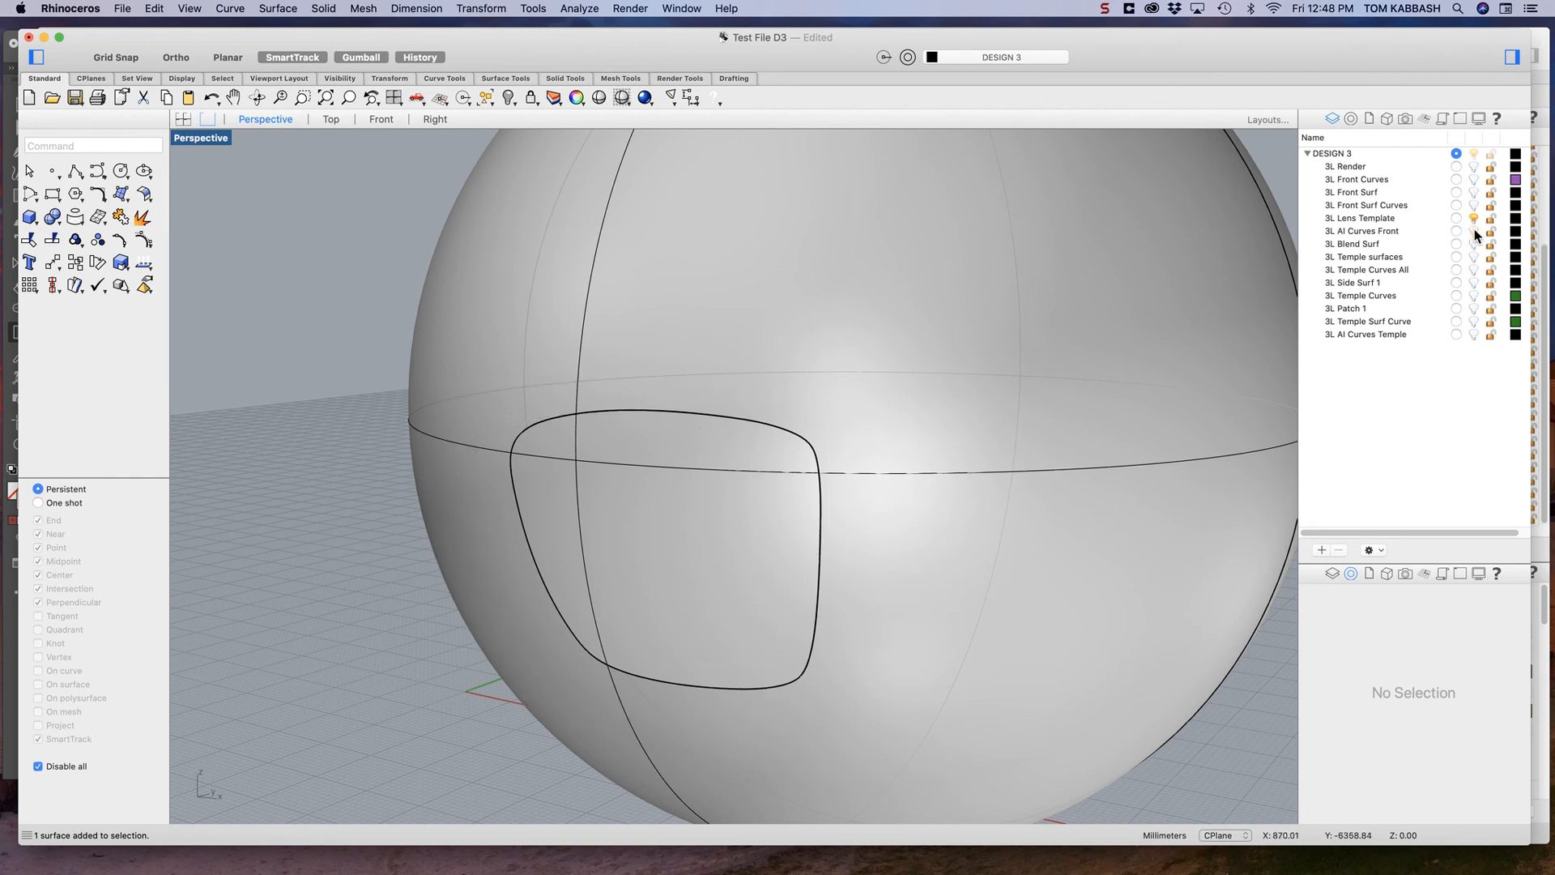
pyautogui.moveTo(1476, 222)
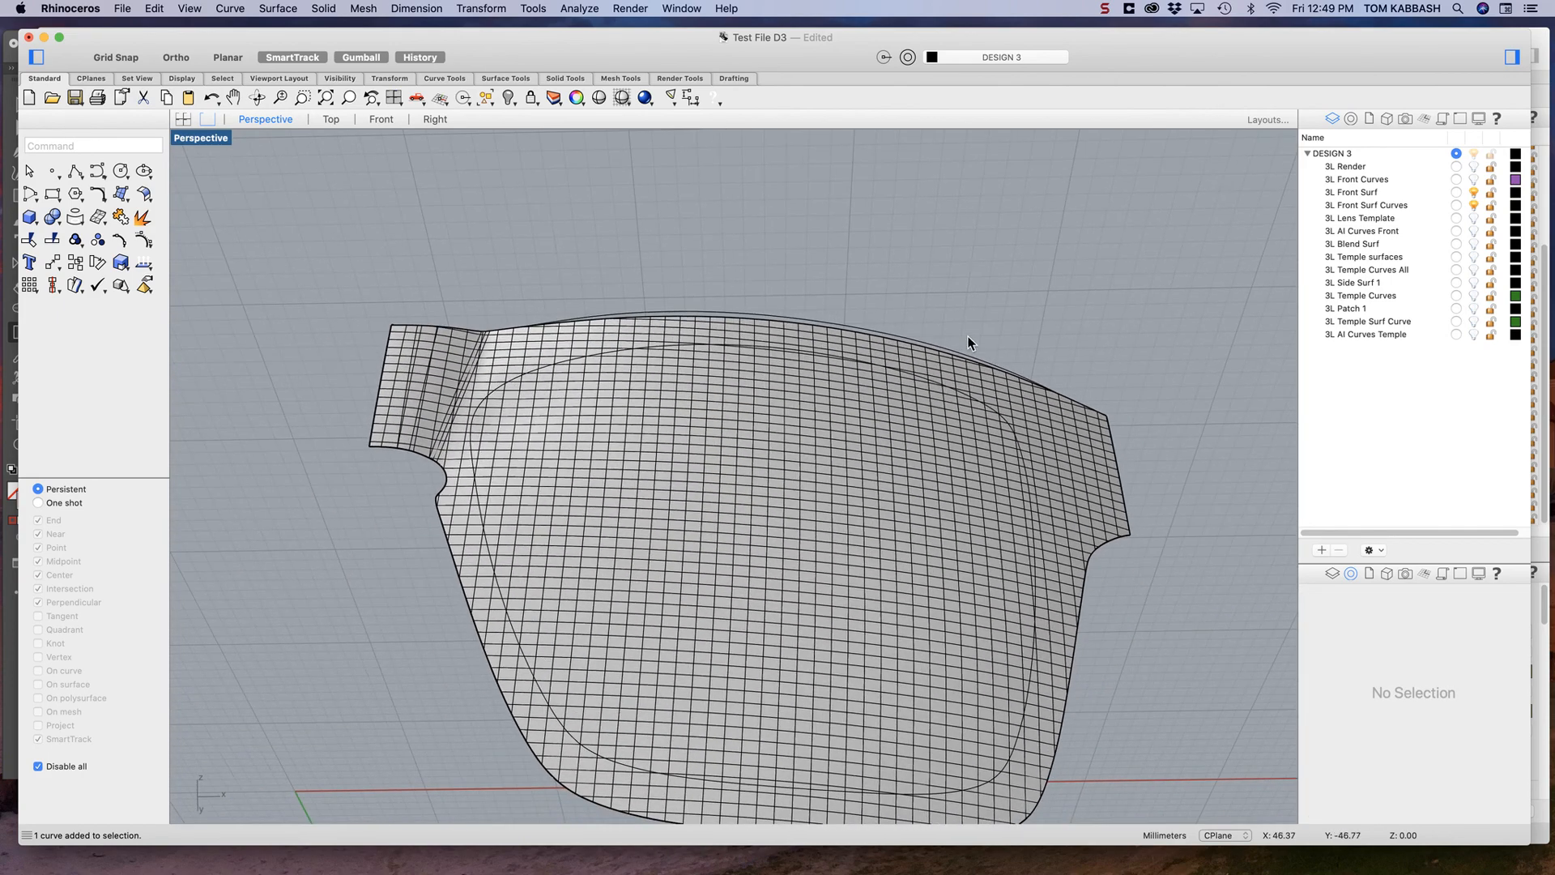
# Step: Orbit above and beneath the patched front frame surface to inspect it
pyautogui.moveTo(969, 342); pyautogui.dragTo(623, 427)
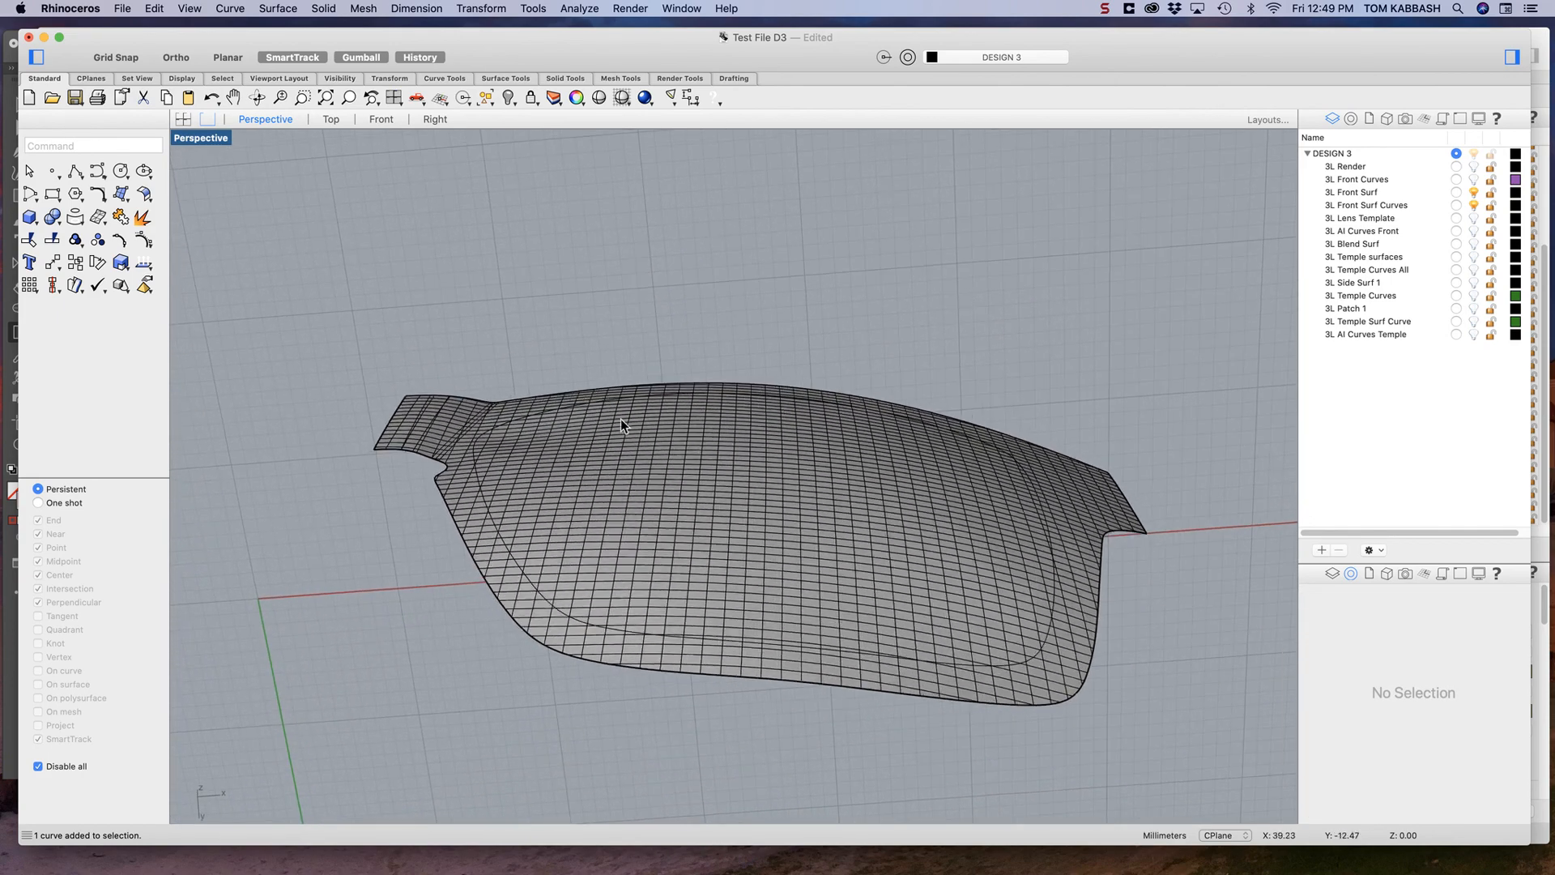
pyautogui.moveTo(624, 427); pyautogui.dragTo(664, 467)
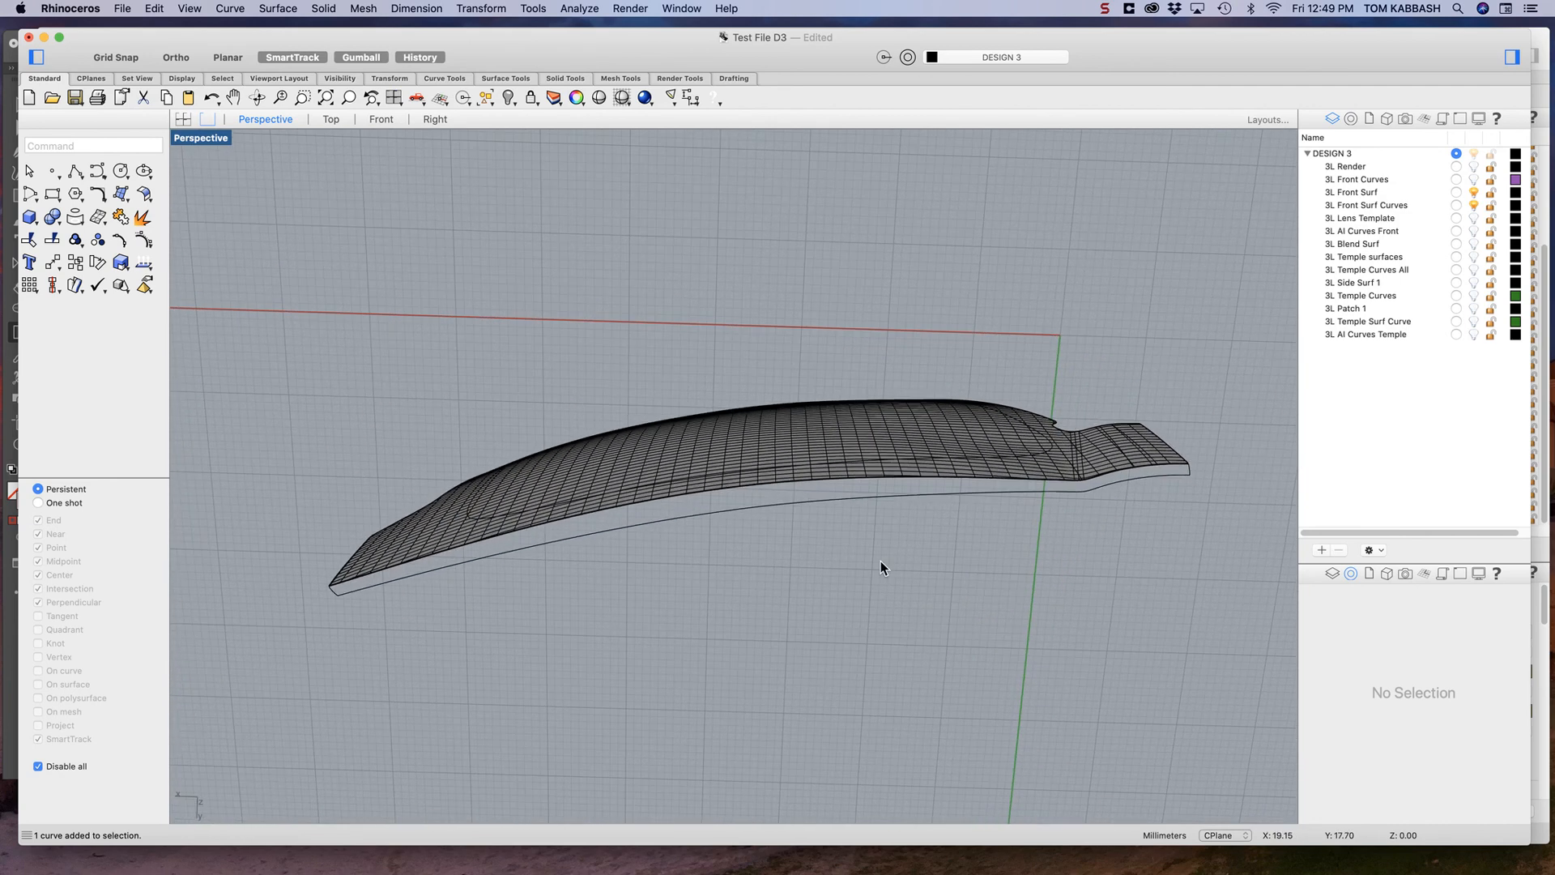
pyautogui.moveTo(747, 518)
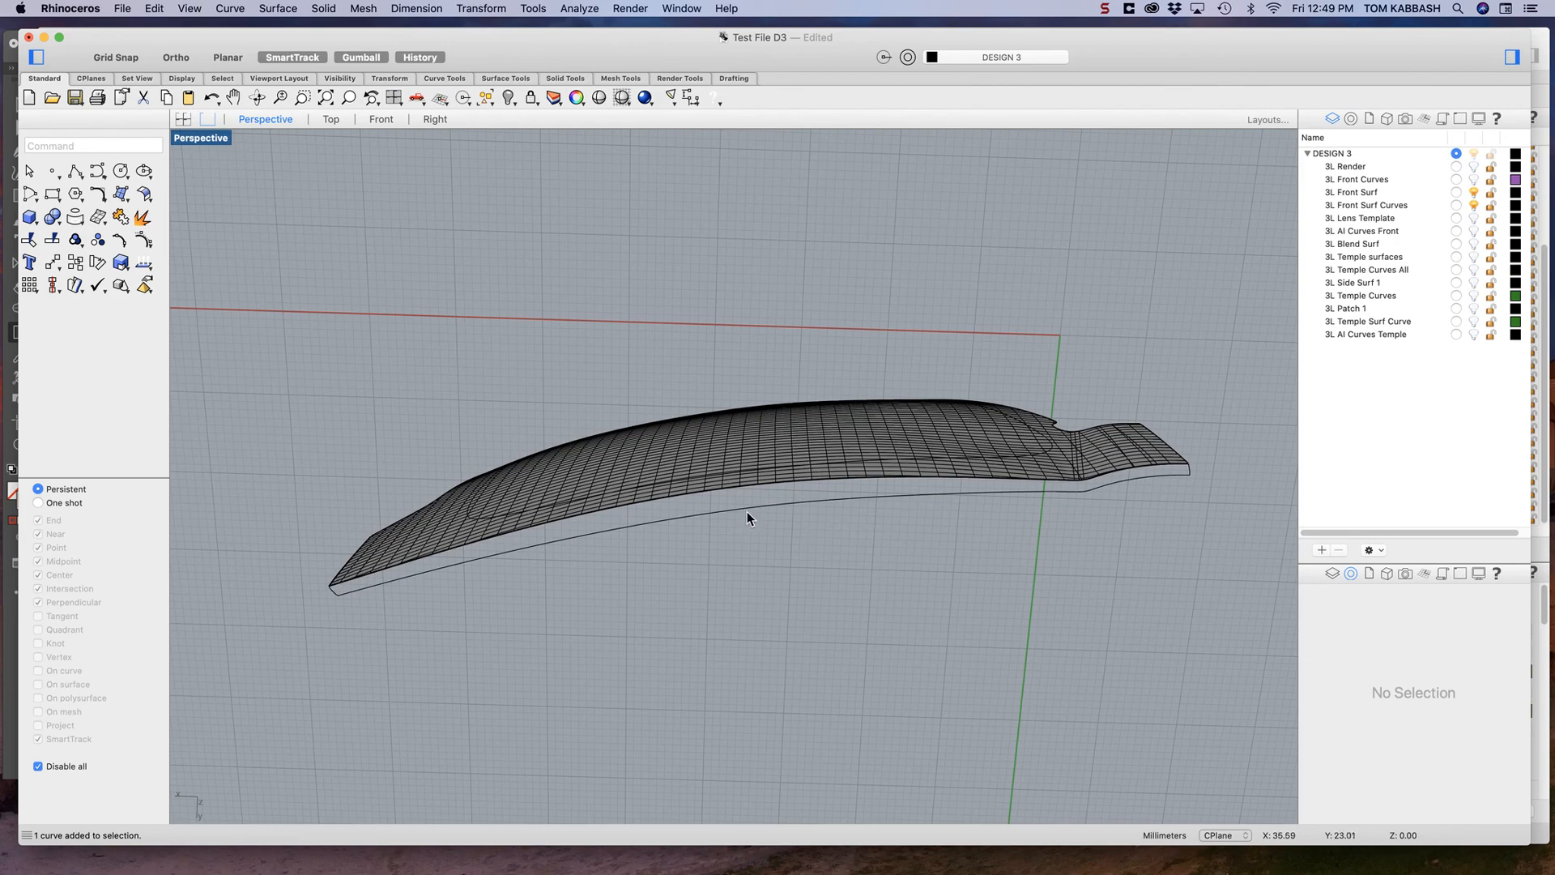
pyautogui.moveTo(748, 519); pyautogui.dragTo(840, 553)
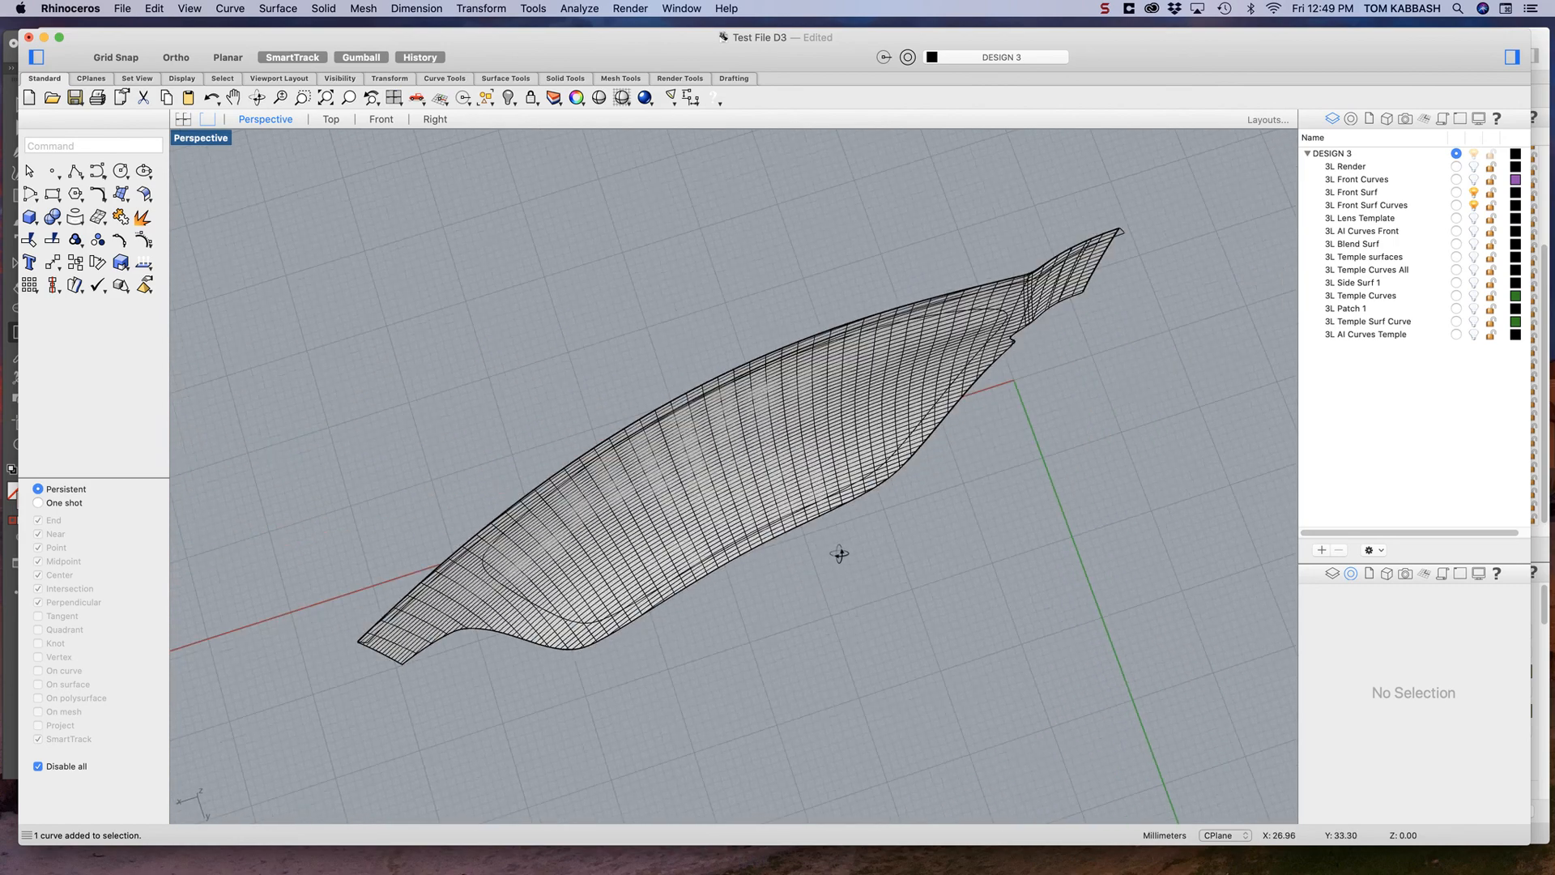
pyautogui.moveTo(839, 553); pyautogui.dragTo(724, 467)
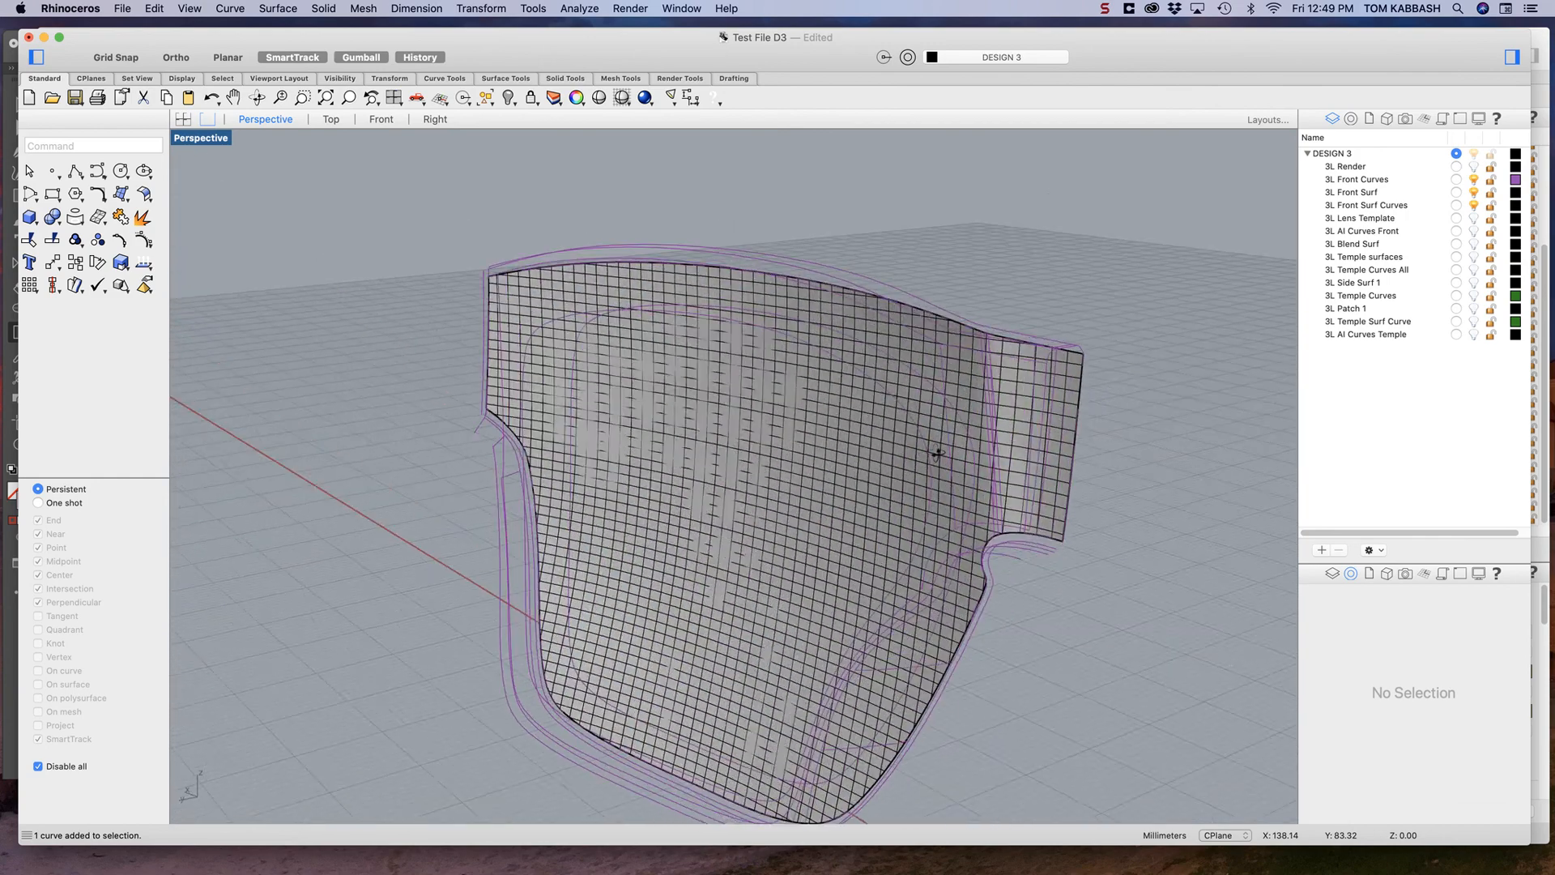
# Step: Orbit to inspect the front surface with its purple Front Curves
pyautogui.moveTo(937, 453); pyautogui.dragTo(1041, 448)
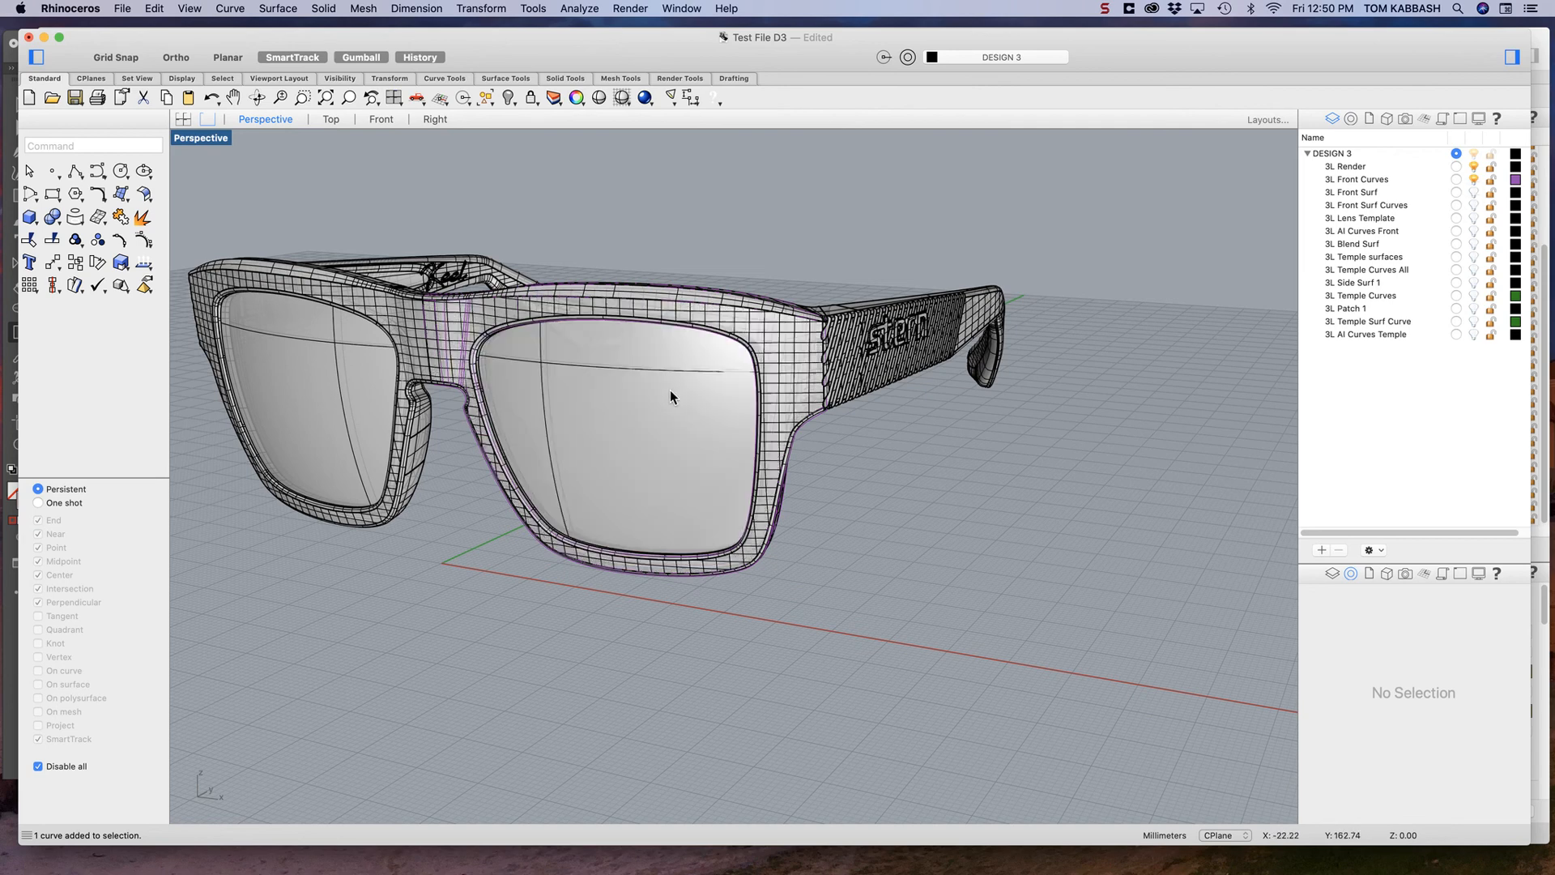
# Step: Orbit to a front three-quarter view of the rendered sunglasses with lenses and temples
pyautogui.moveTo(672, 397); pyautogui.dragTo(810, 490)
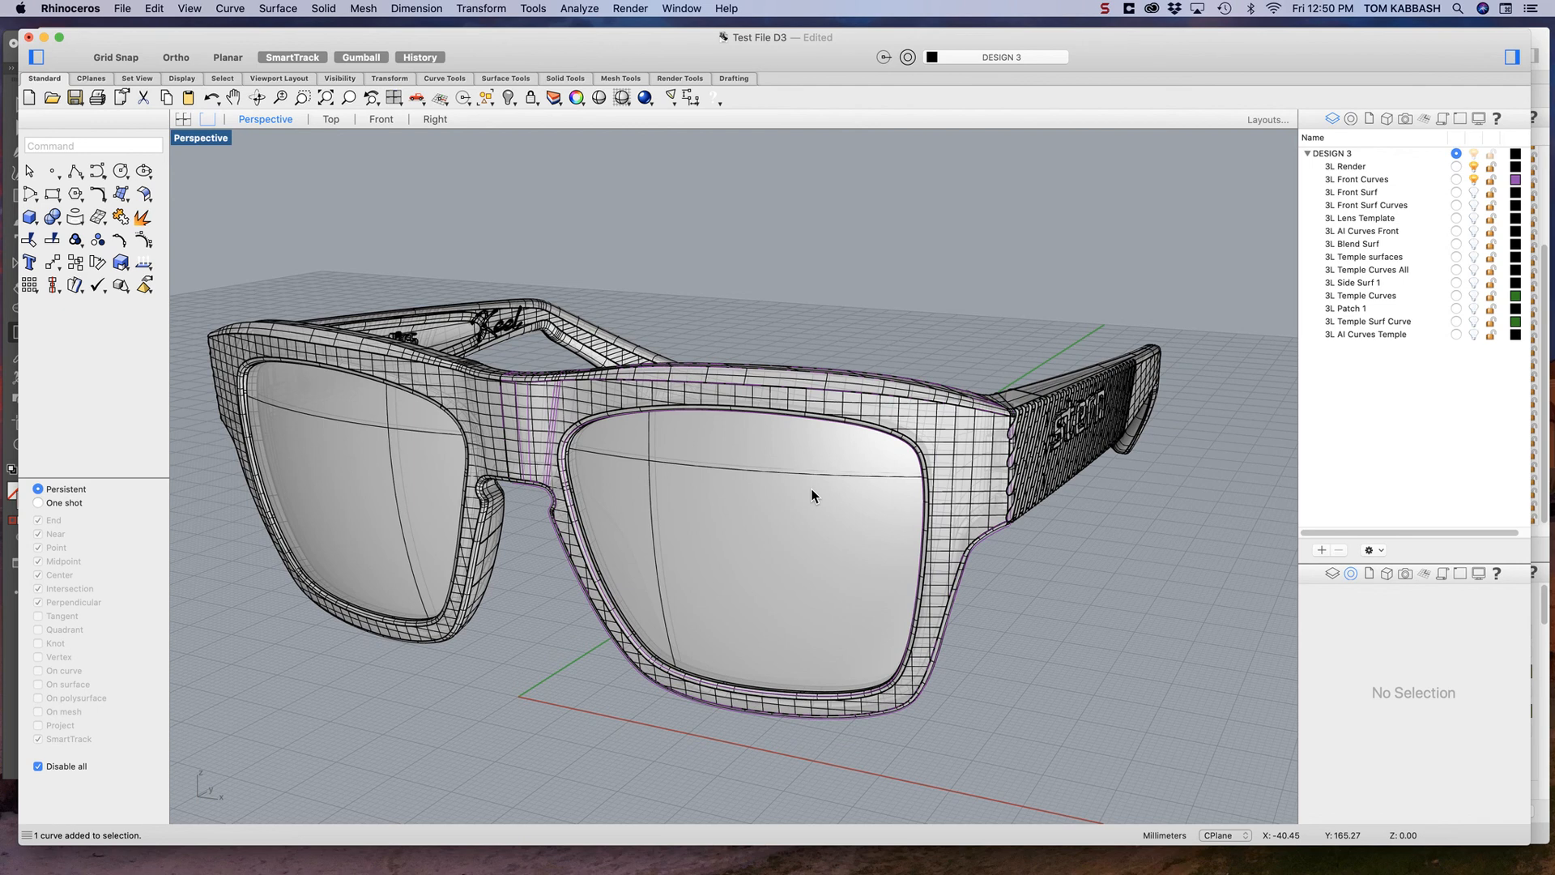
pyautogui.moveTo(1064, 587)
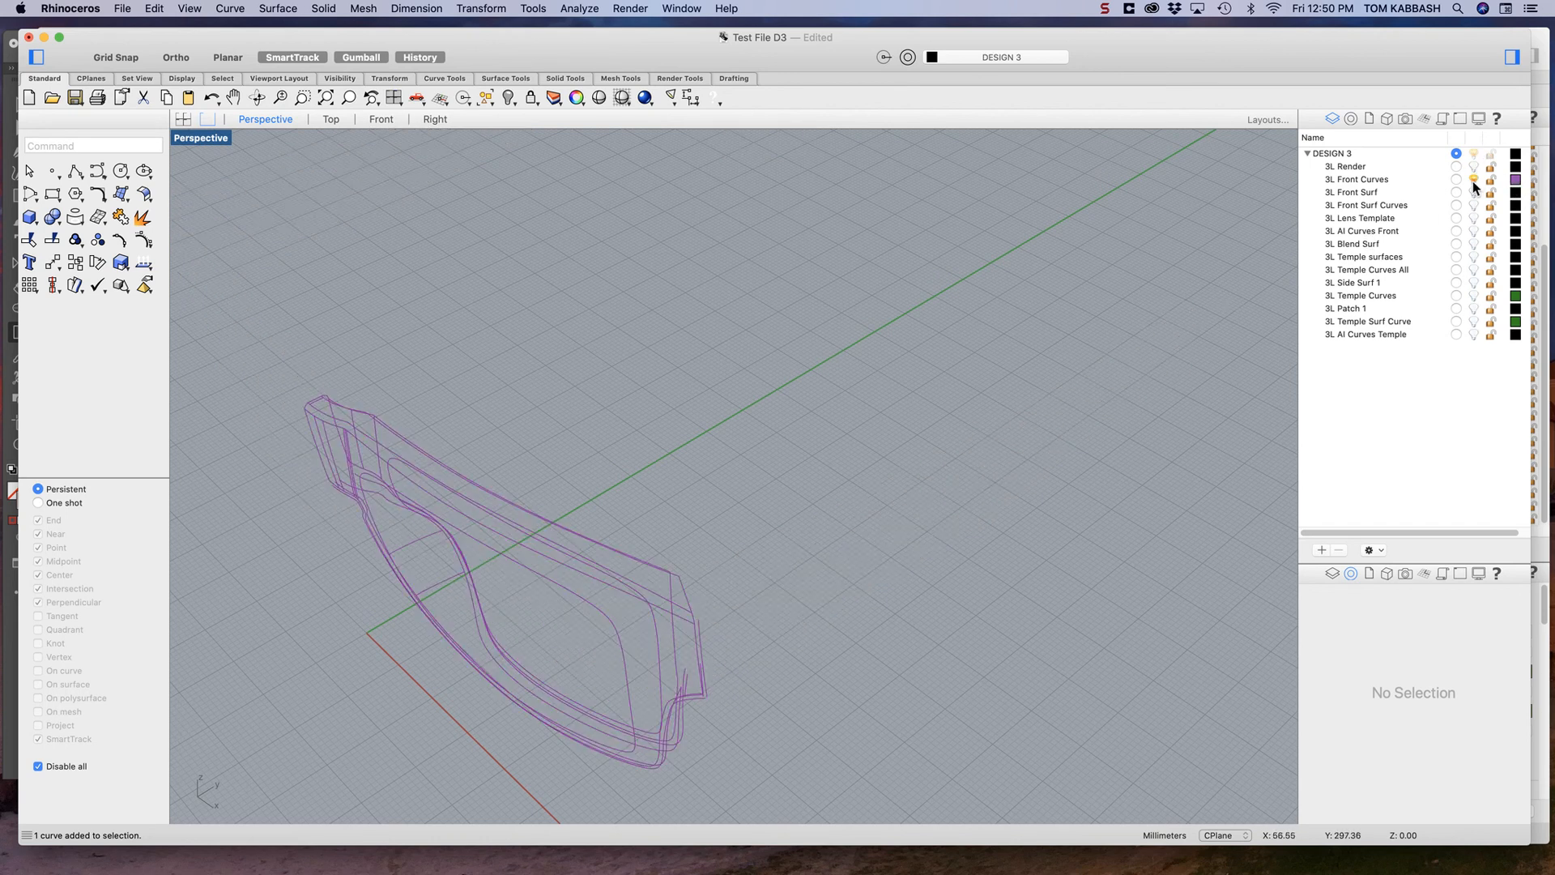
# Step: Turn on the Front Surf layer's lightbulb so only the curved front frame surface shows
pyautogui.click(1457, 205)
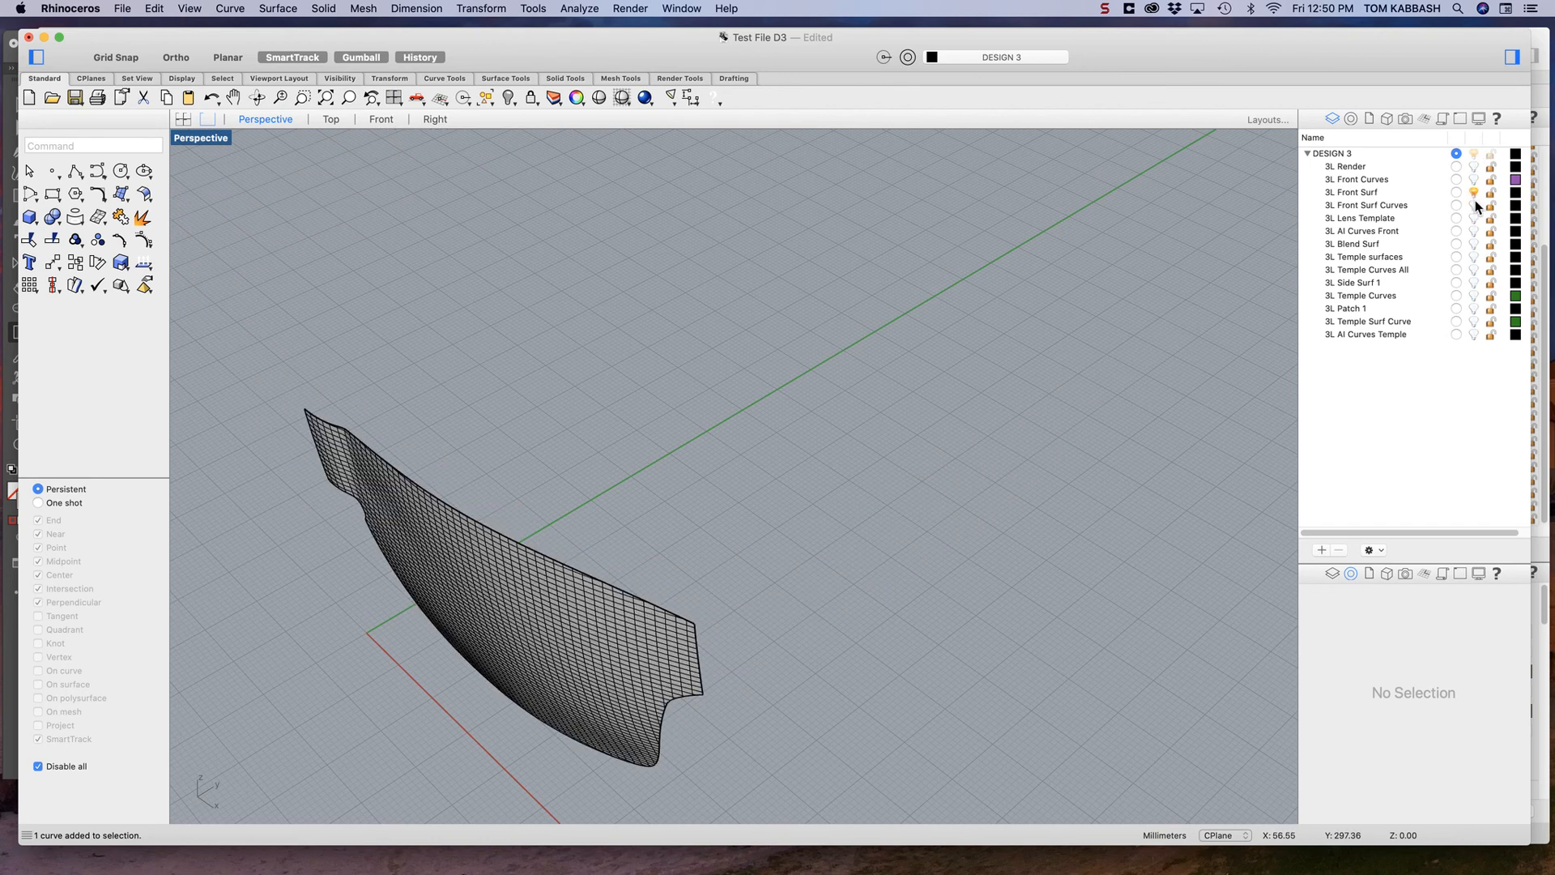